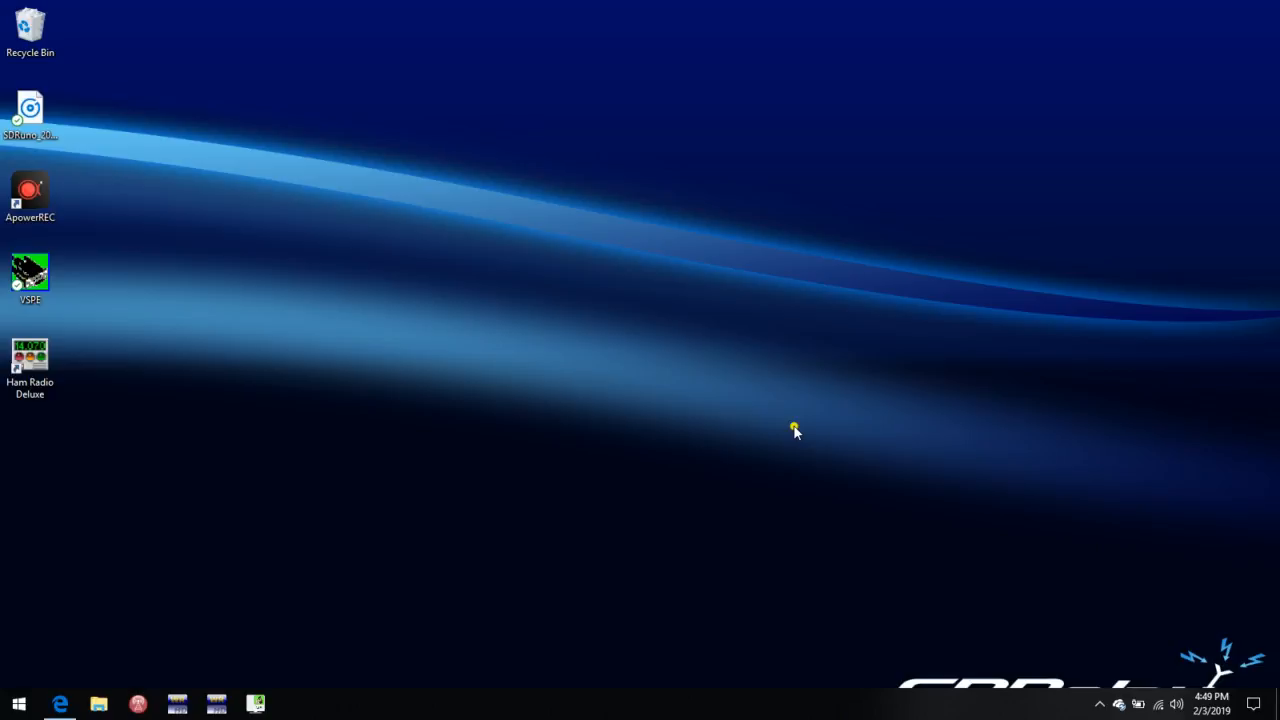
mouse_move(650, 430)
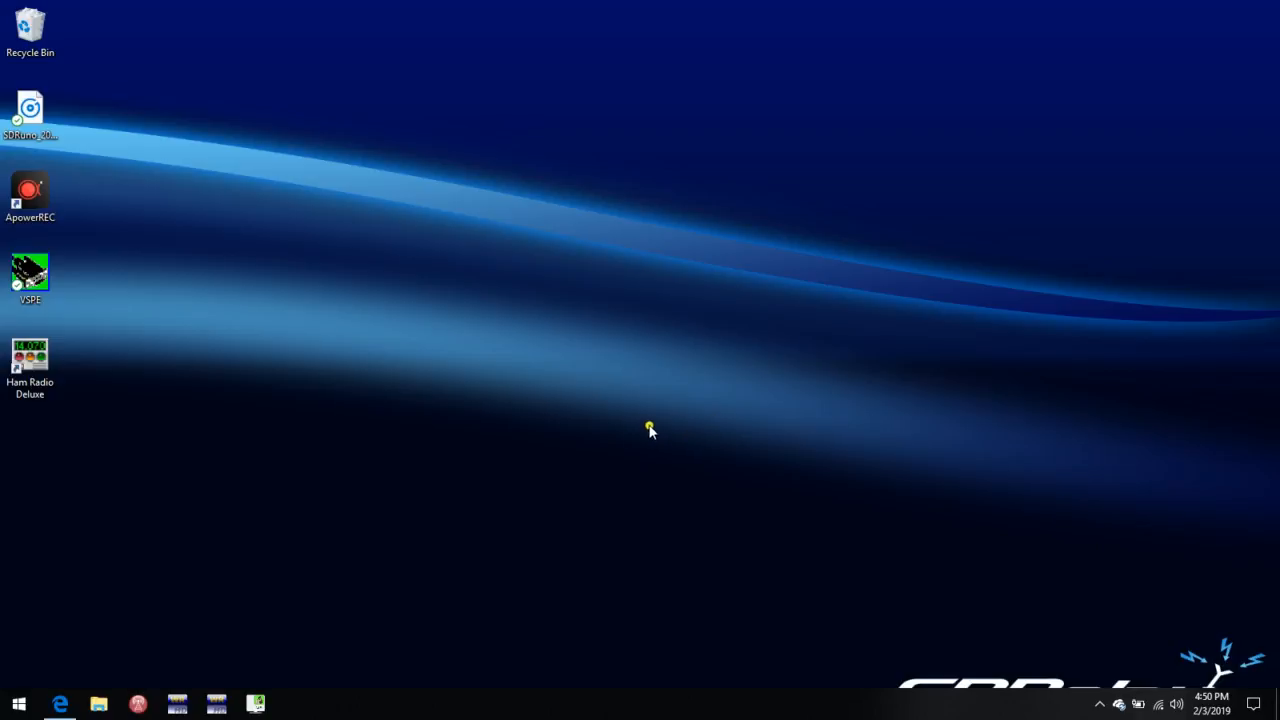
mouse_move(10, 648)
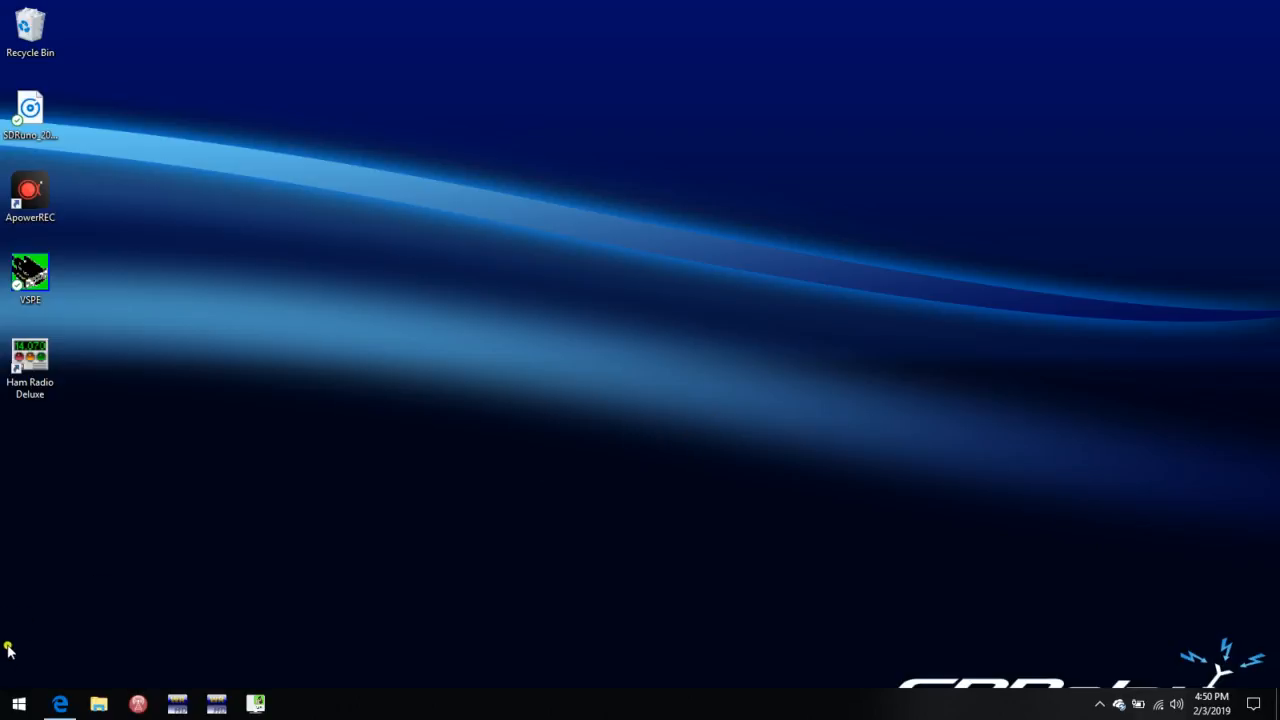
mouse_move(18, 704)
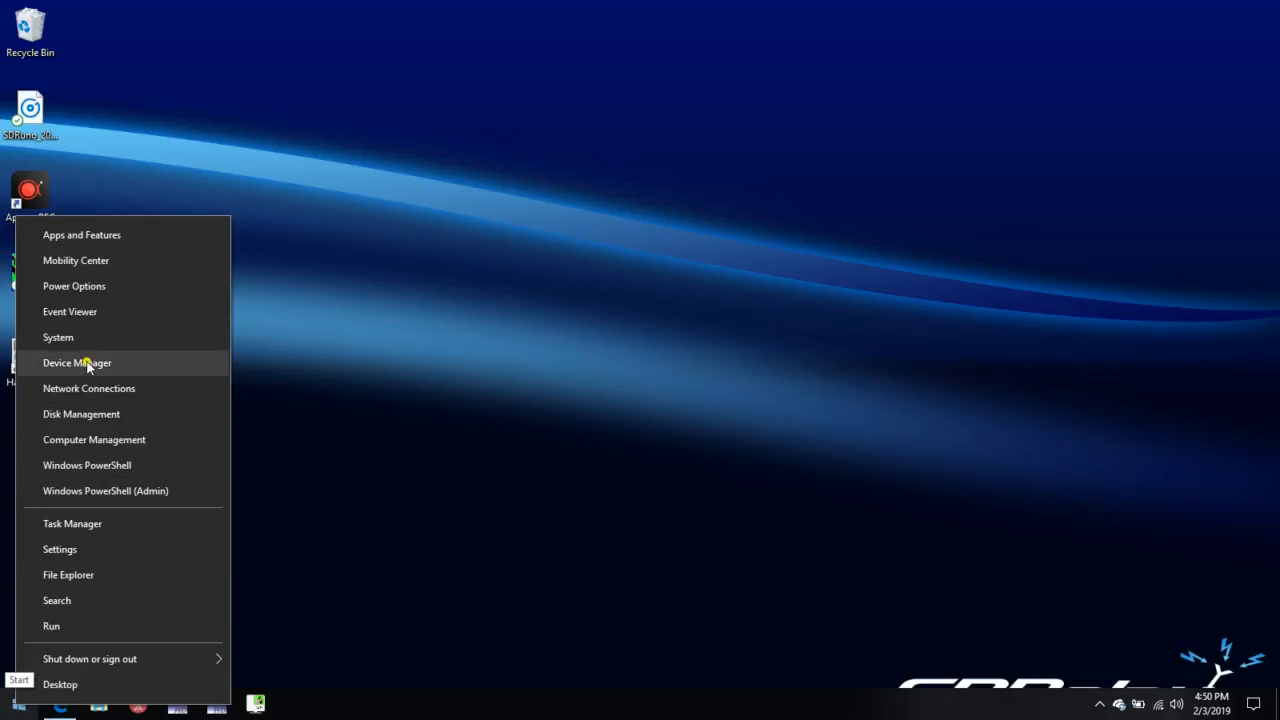
Step: Check the installed virtual serial COM ports in Device Manager
click(76, 362)
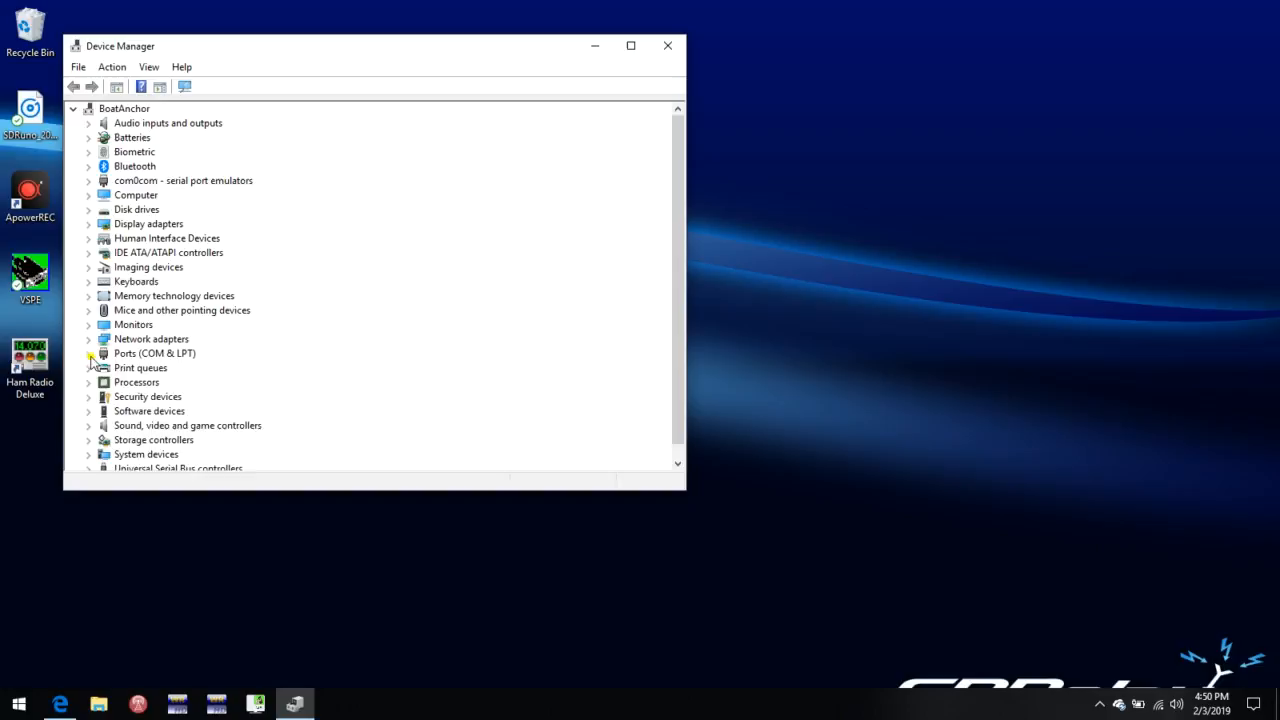
click(88, 352)
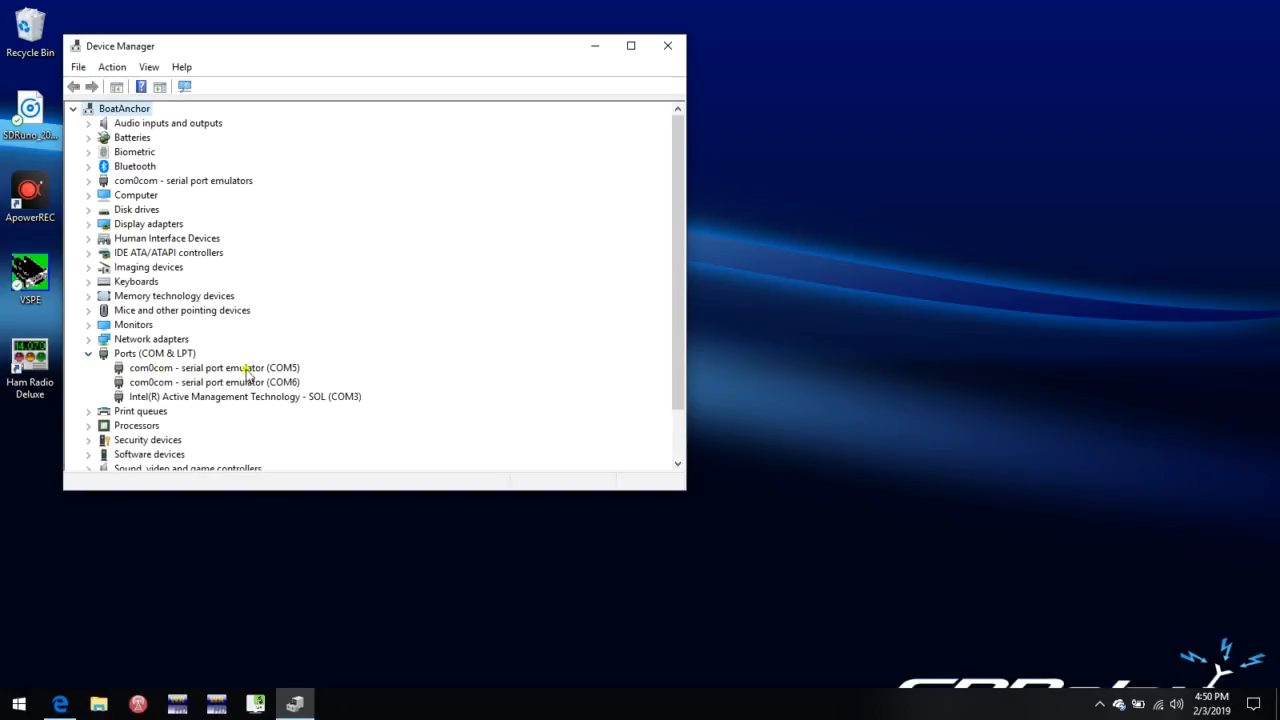
mouse_move(258, 384)
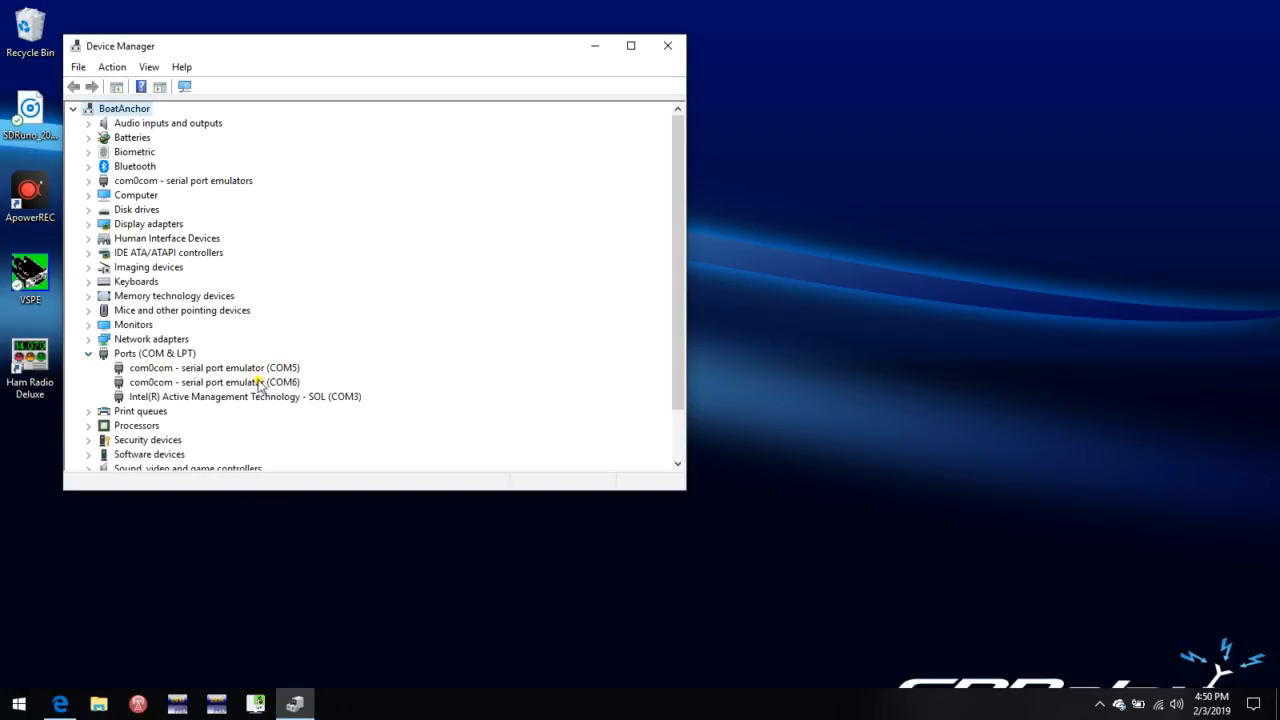
mouse_move(222, 398)
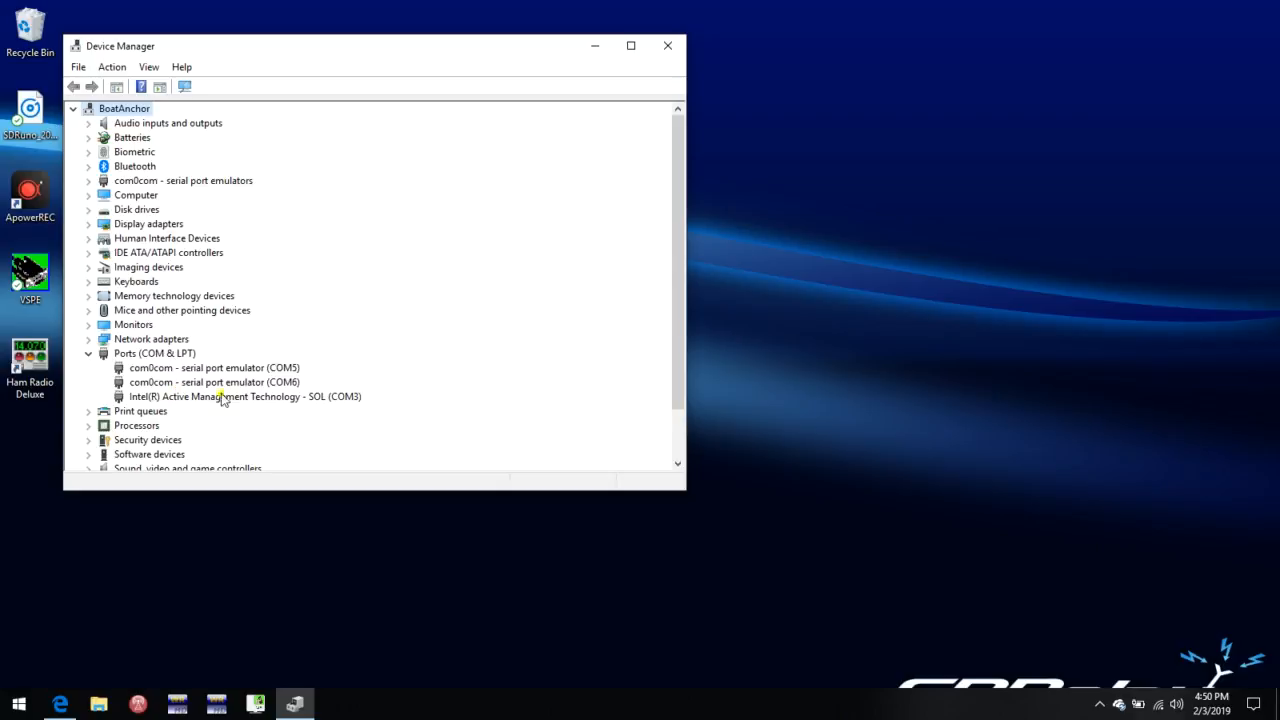
mouse_move(320, 412)
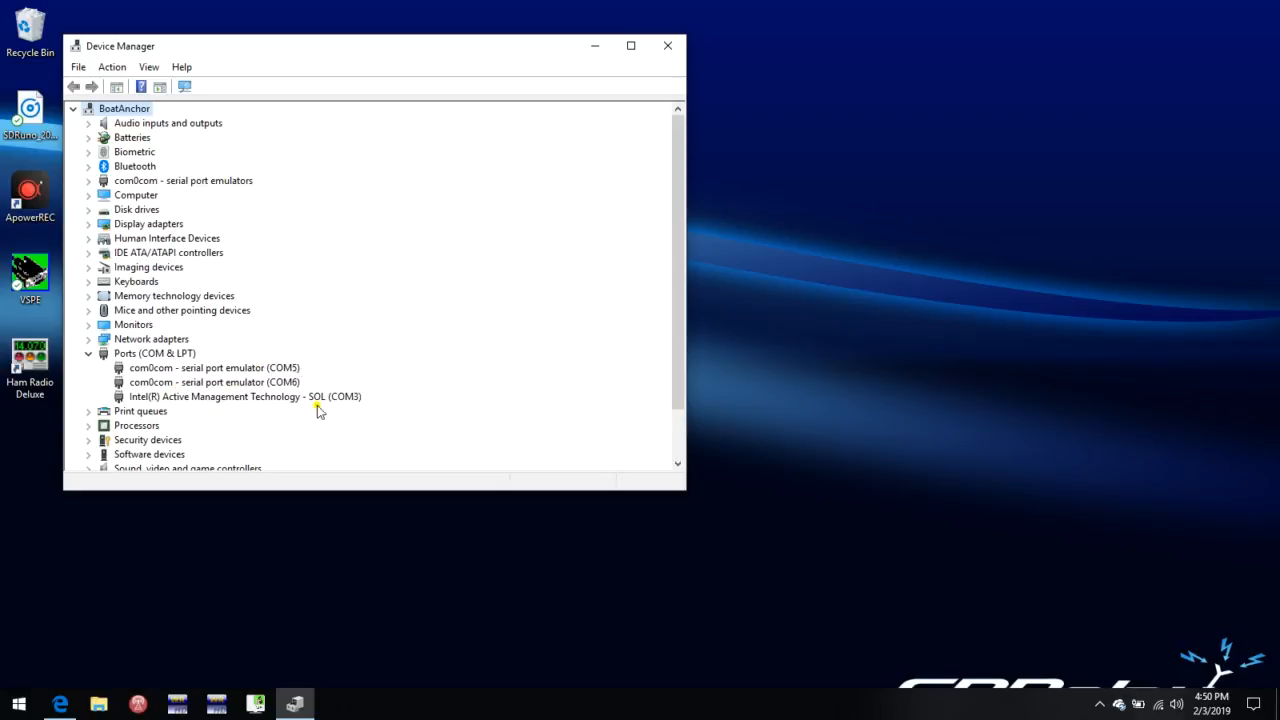
mouse_move(284, 390)
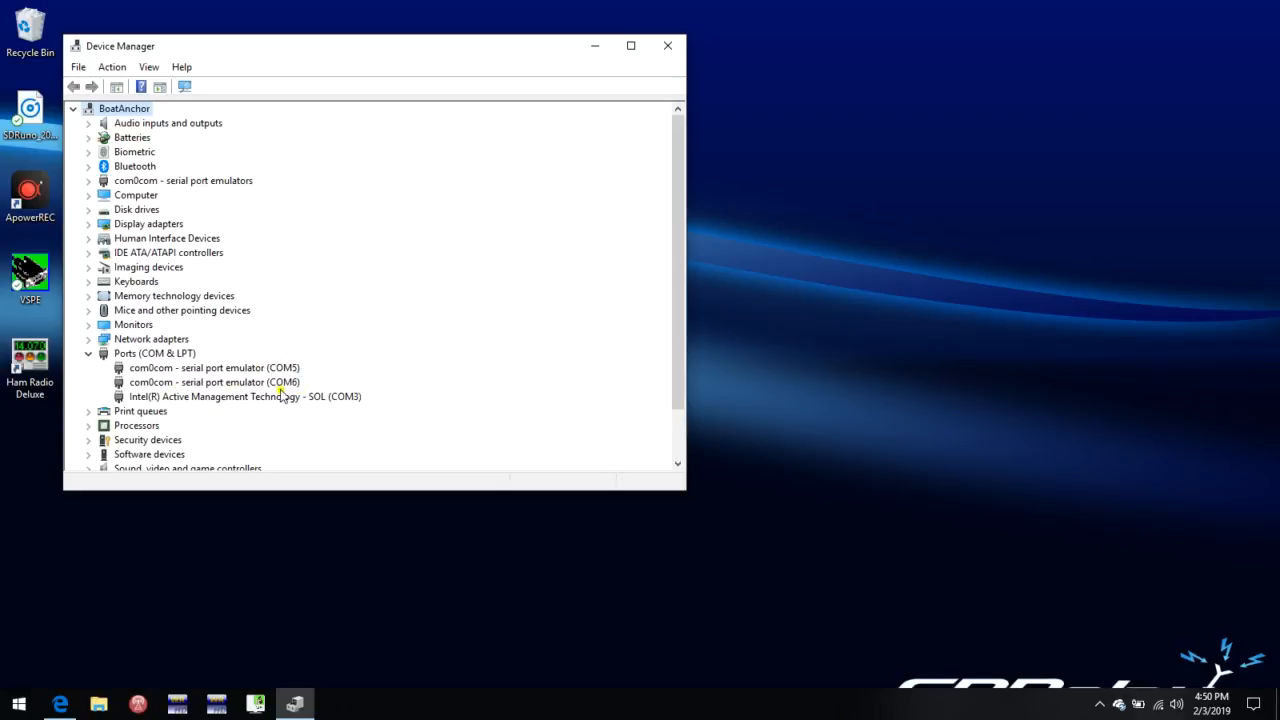
click(668, 44)
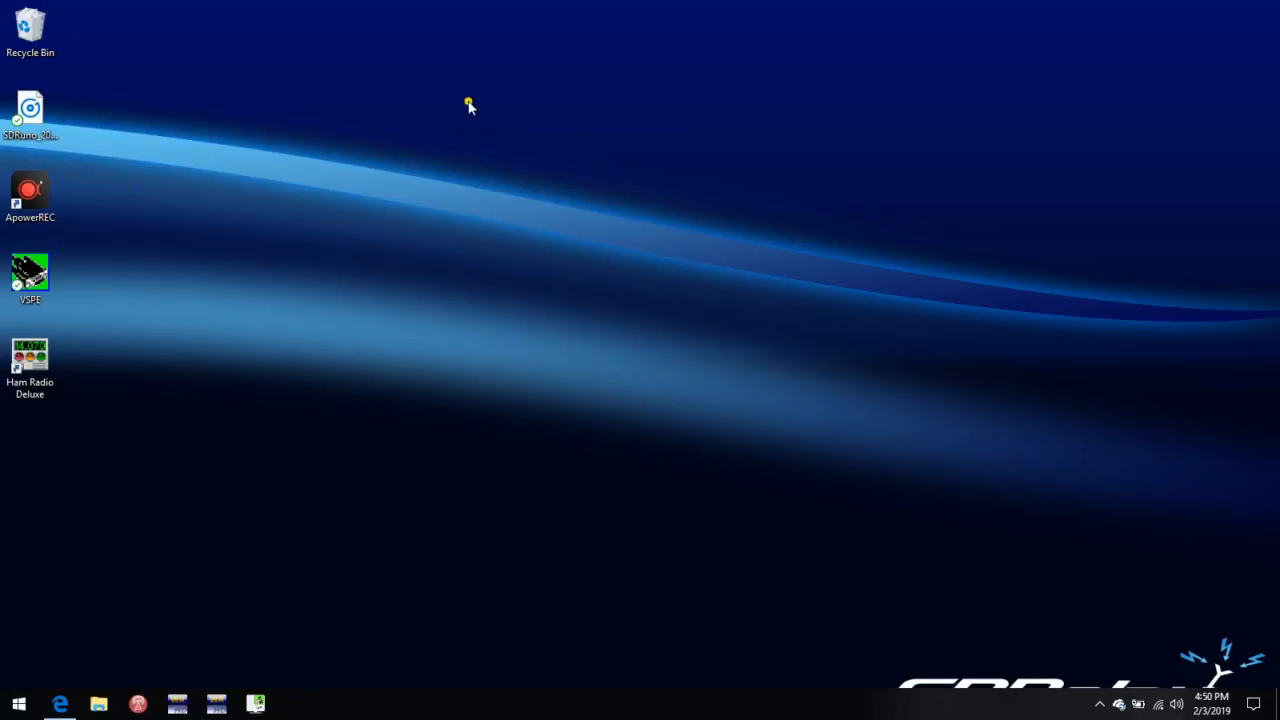
Step: Launch Omni-Rig from the Start menu and go to the second rig's settings
click(18, 704)
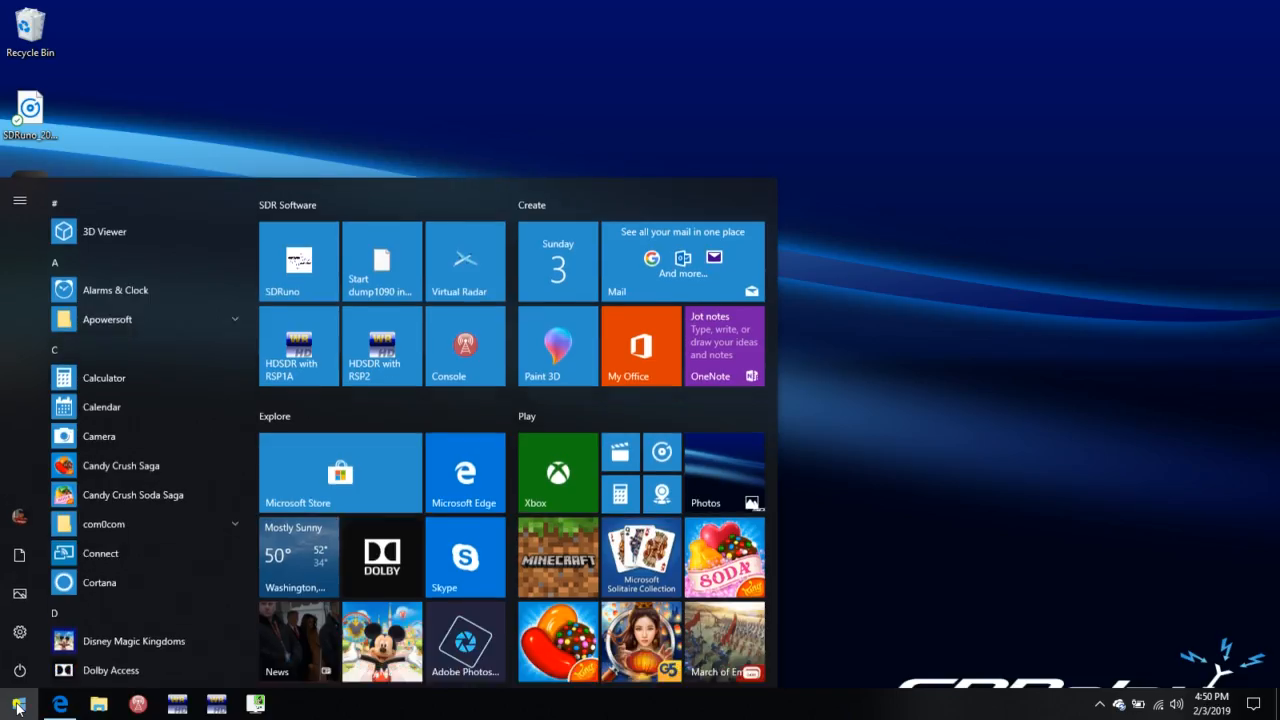
scroll(down, 3)
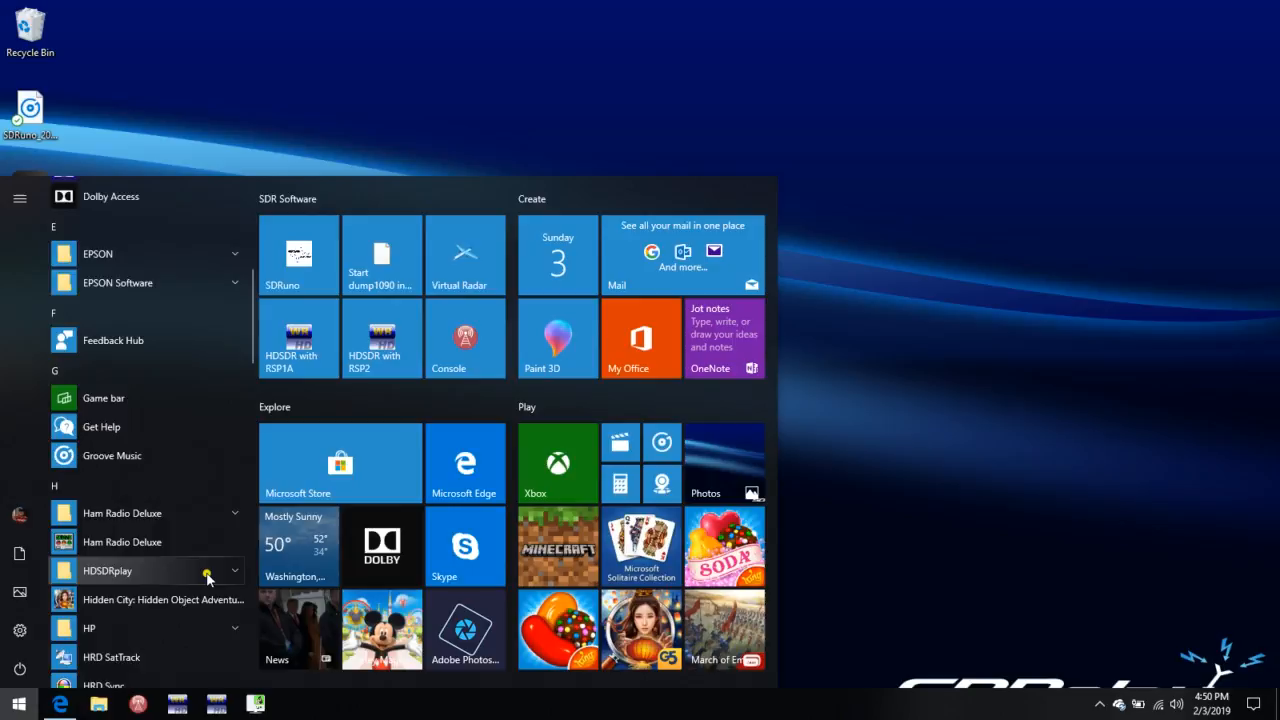
scroll(down, 3)
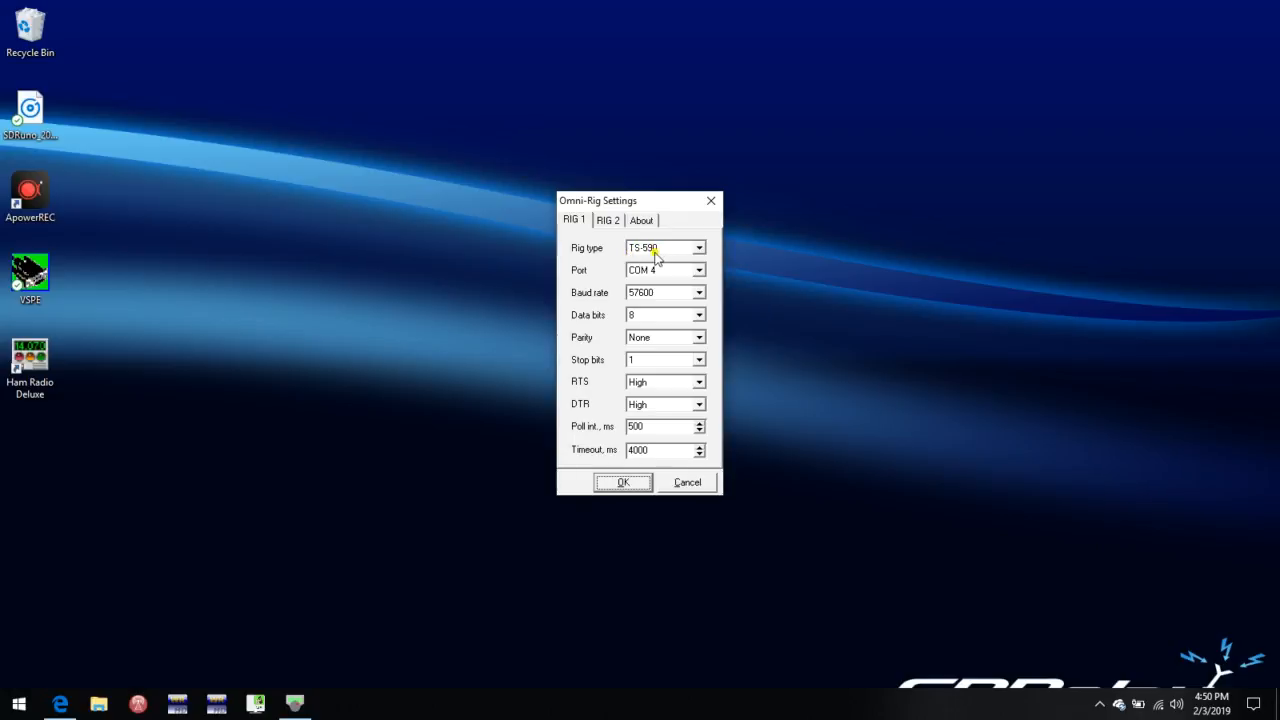
mouse_move(574, 224)
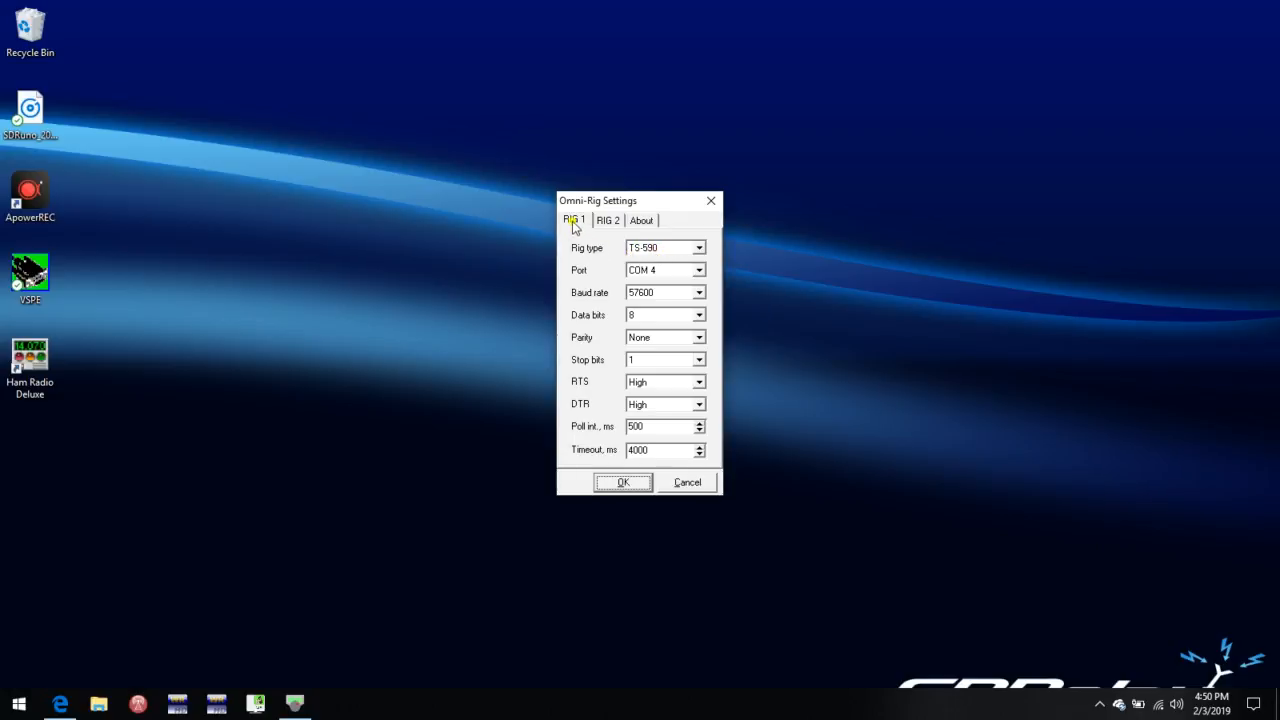
mouse_move(664, 250)
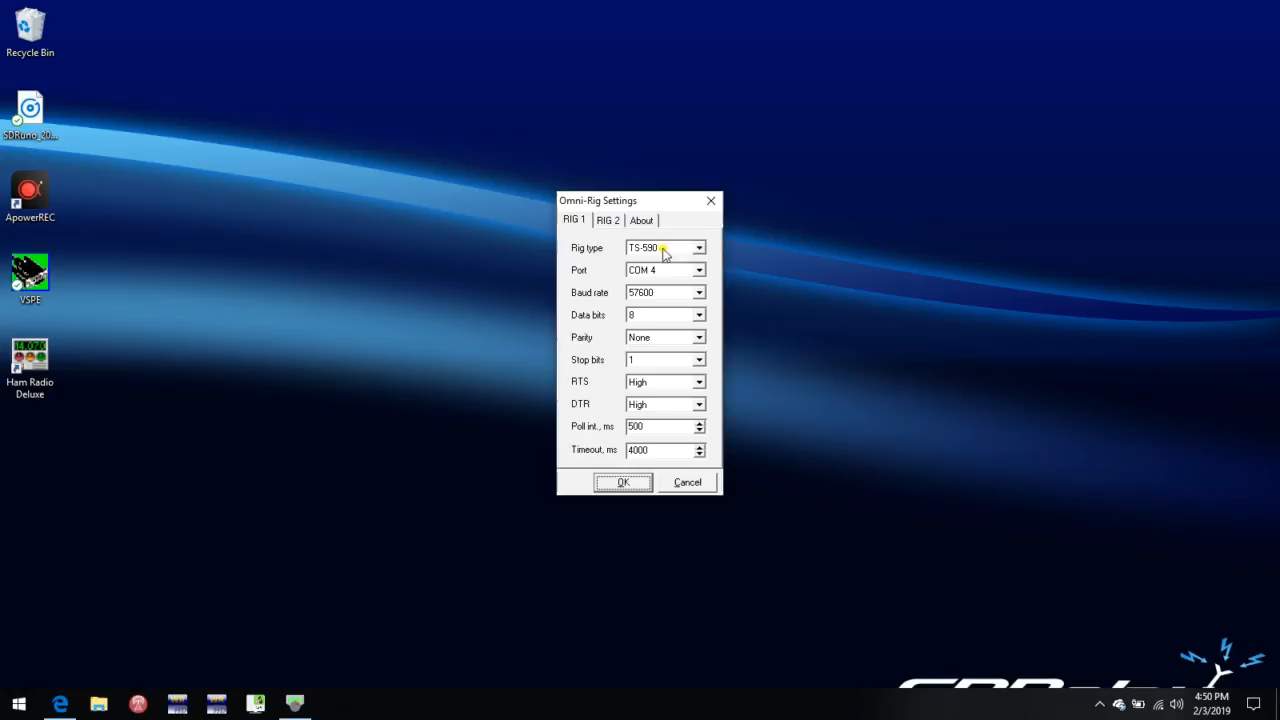
mouse_move(612, 240)
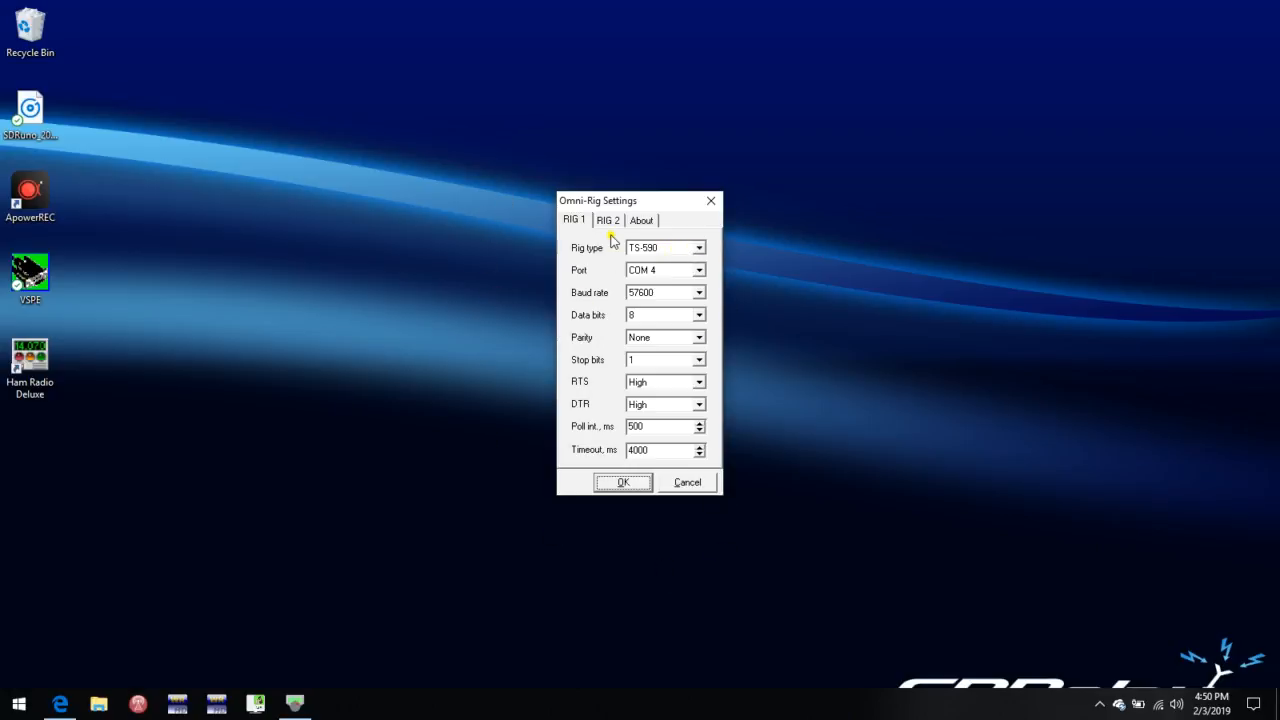
click(608, 220)
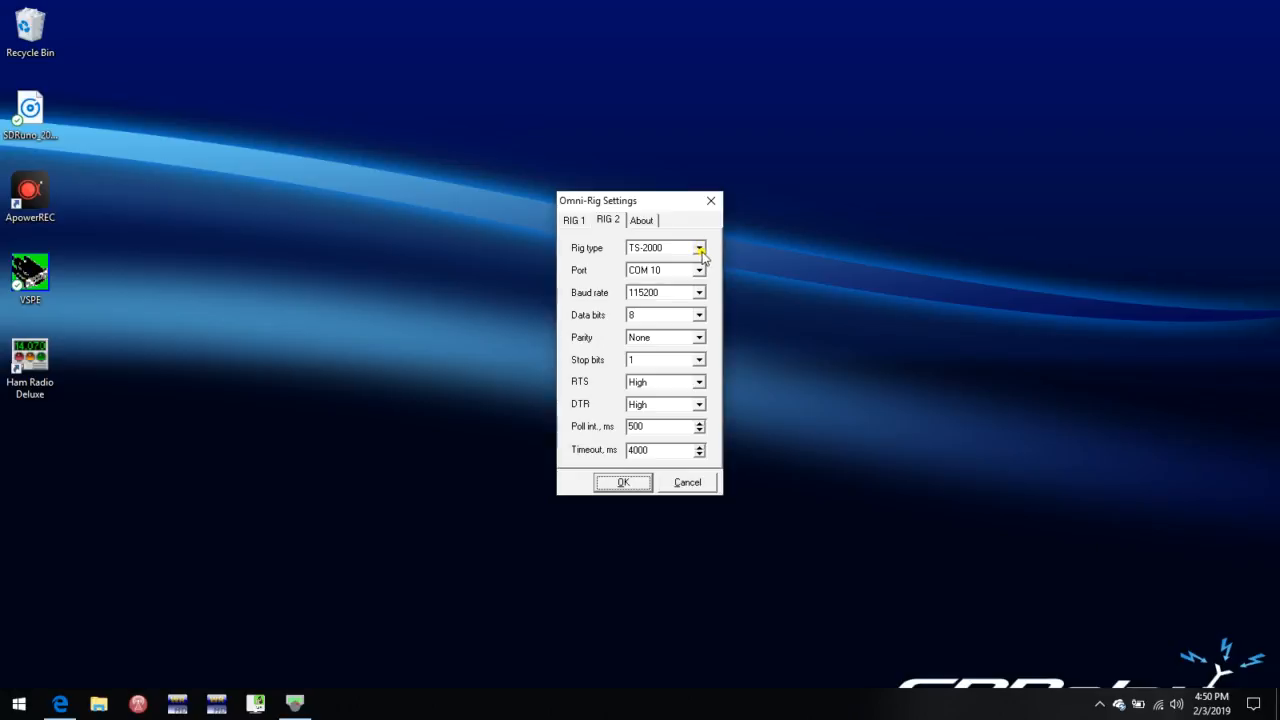
Step: Set rig 2 to type TS-480 on port COM 5 and confirm the Omni-Rig settings
click(700, 248)
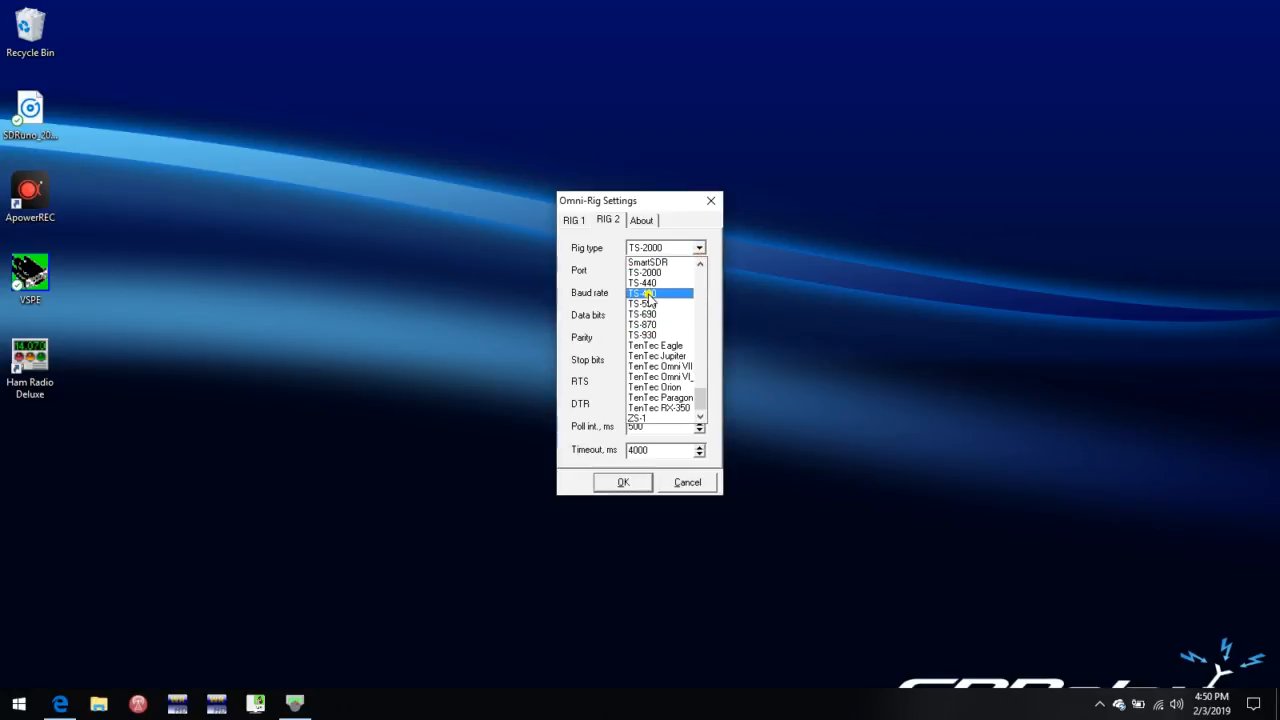
click(644, 292)
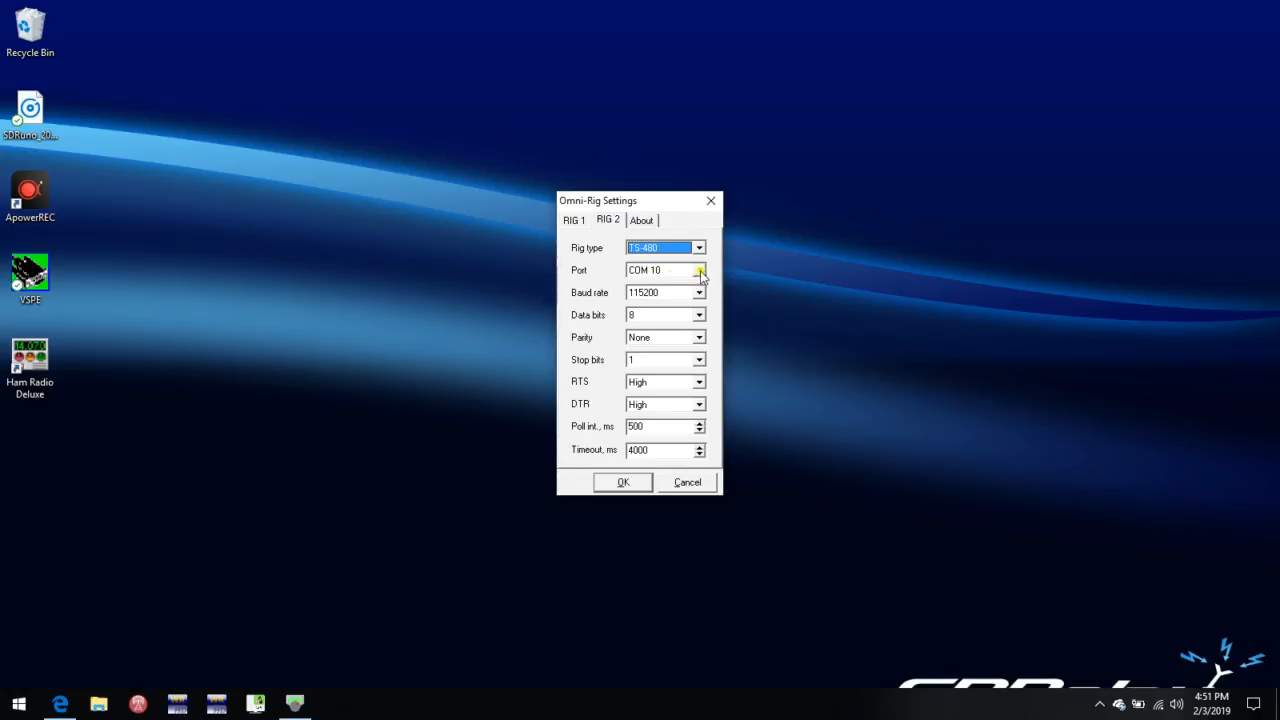
click(700, 270)
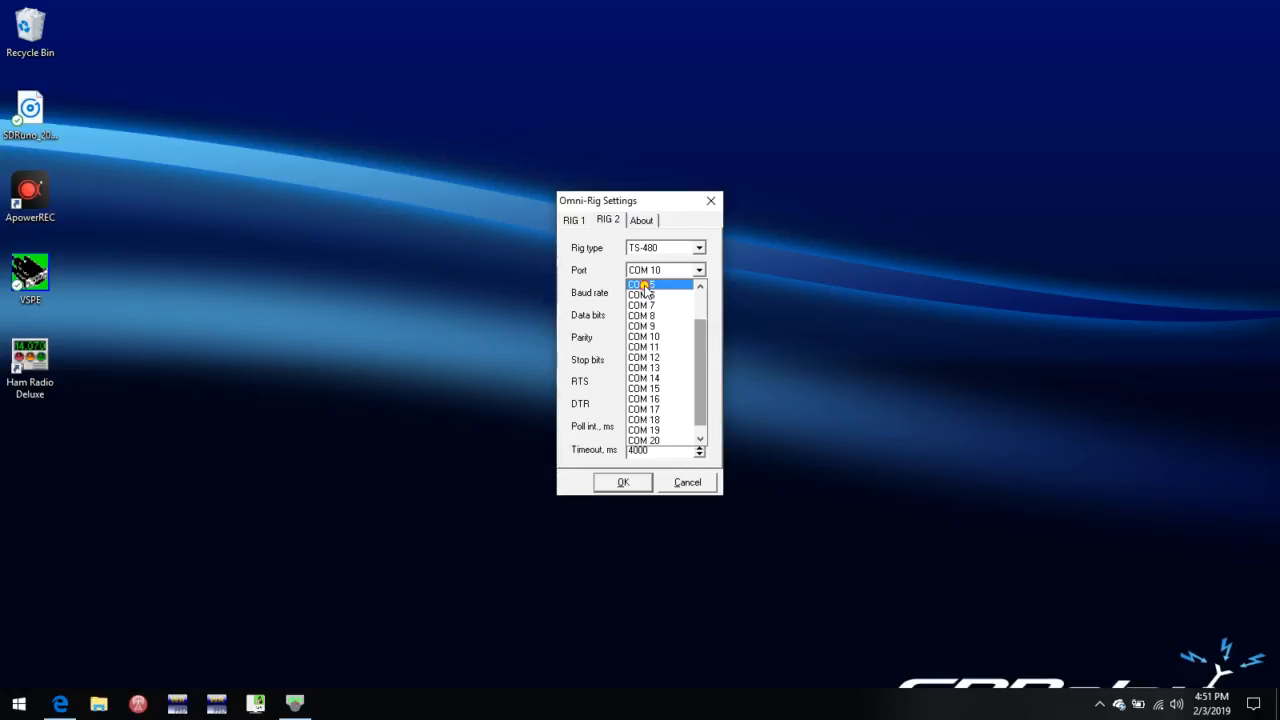
click(642, 284)
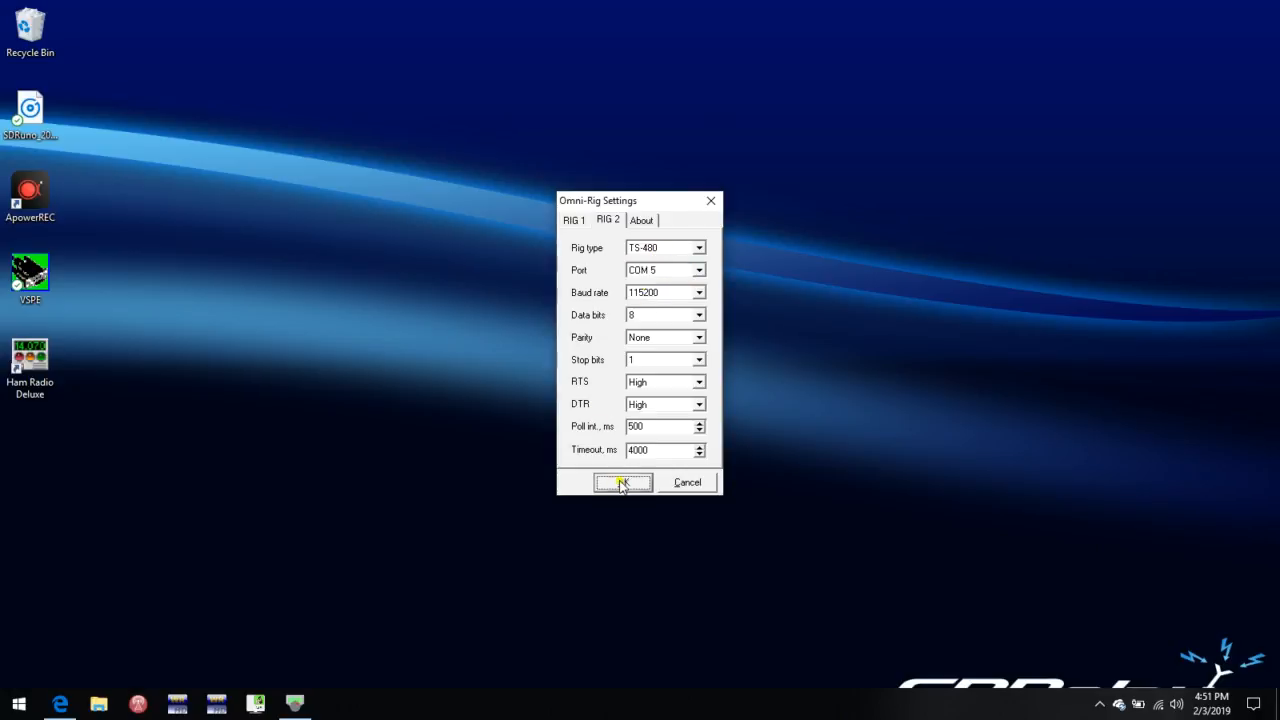
click(620, 482)
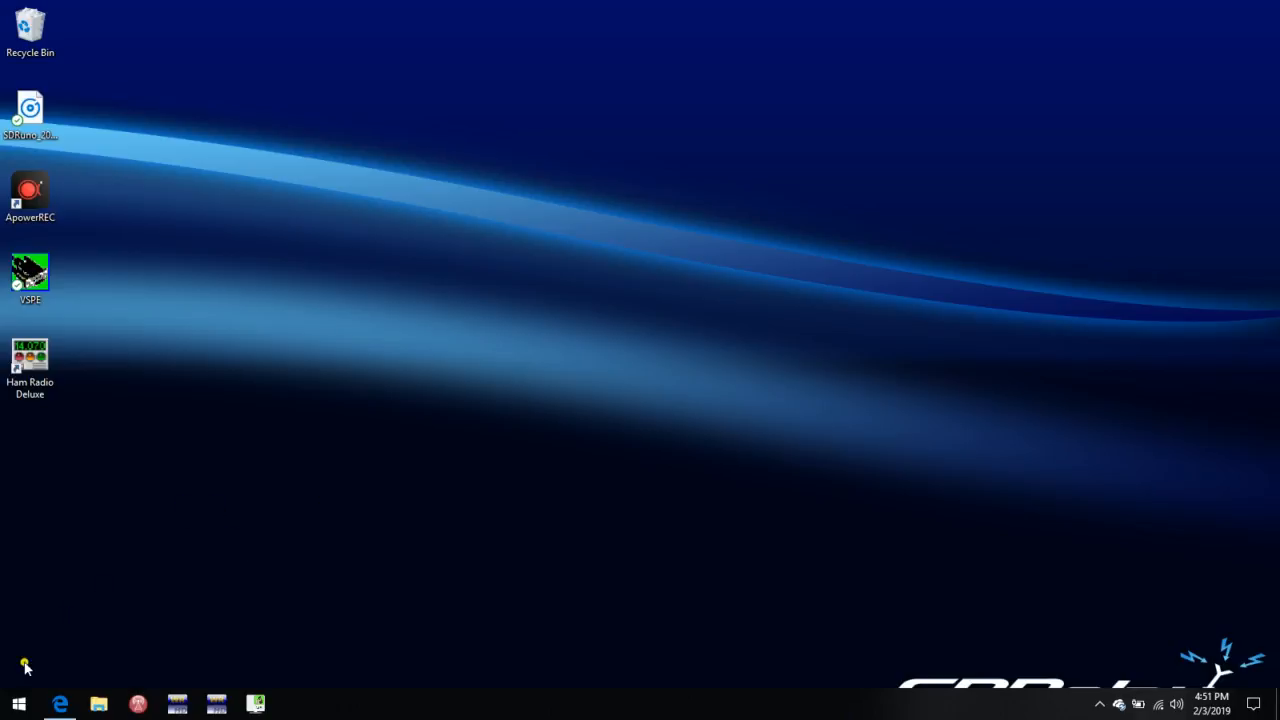
Step: Launch the first SDRuno instance from the Start menu
click(18, 704)
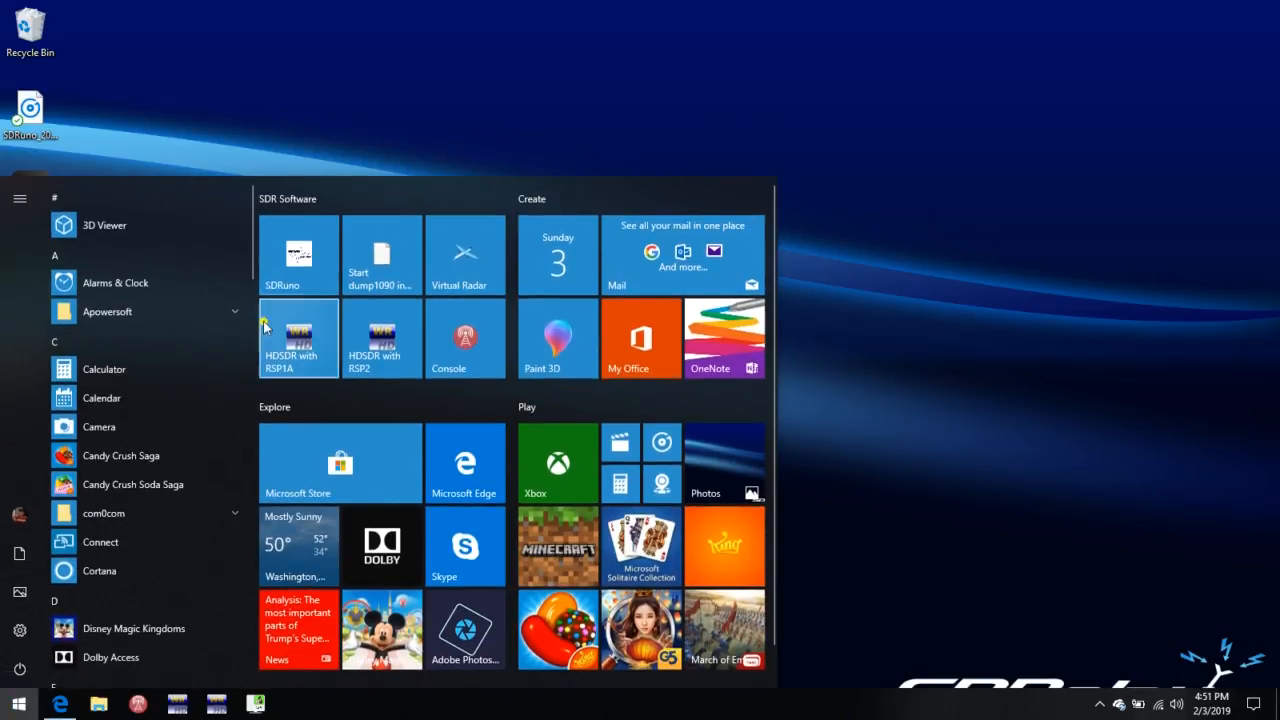
click(298, 256)
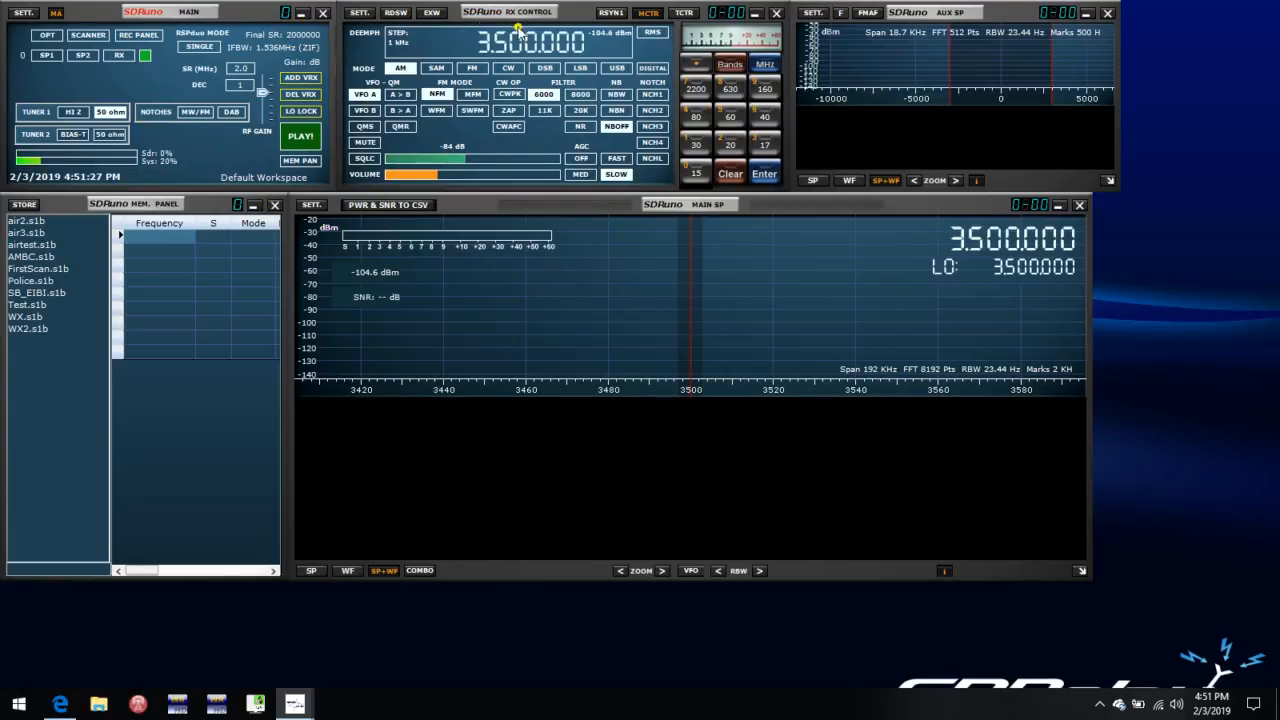
click(356, 12)
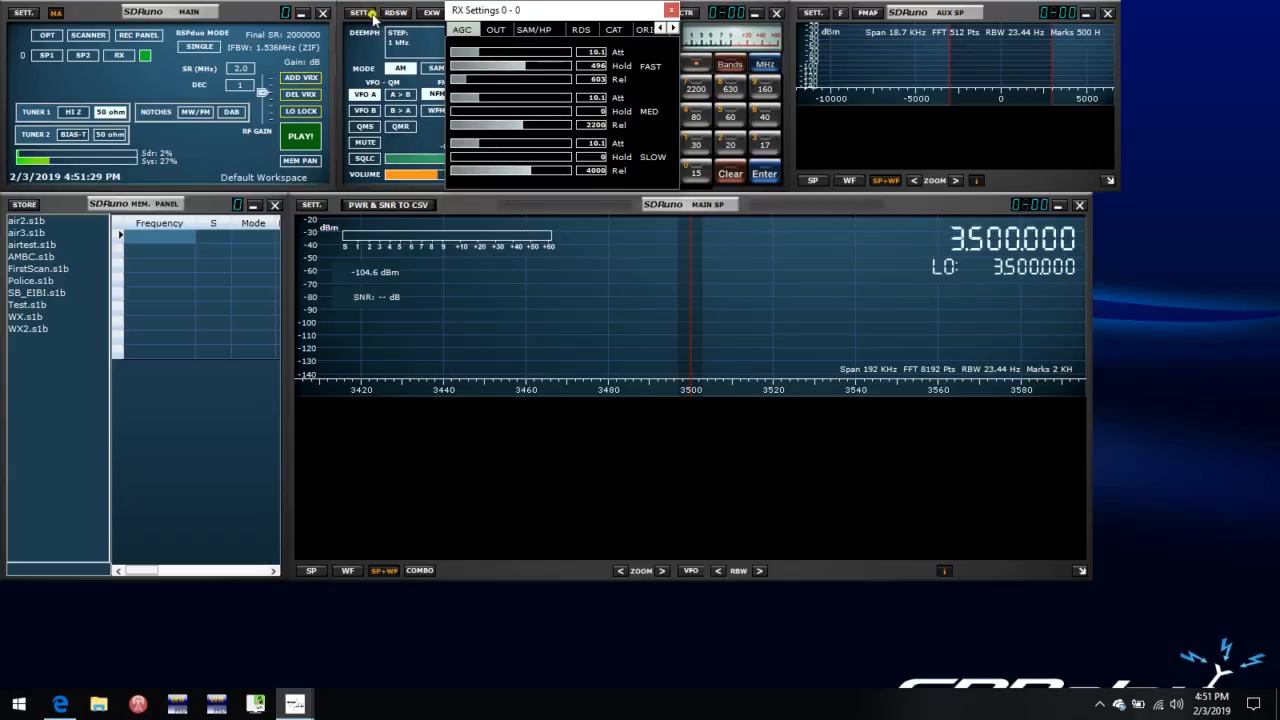
Step: Review the receiver's rig sync options, then show the main settings reporting the OmniRig connection
click(648, 28)
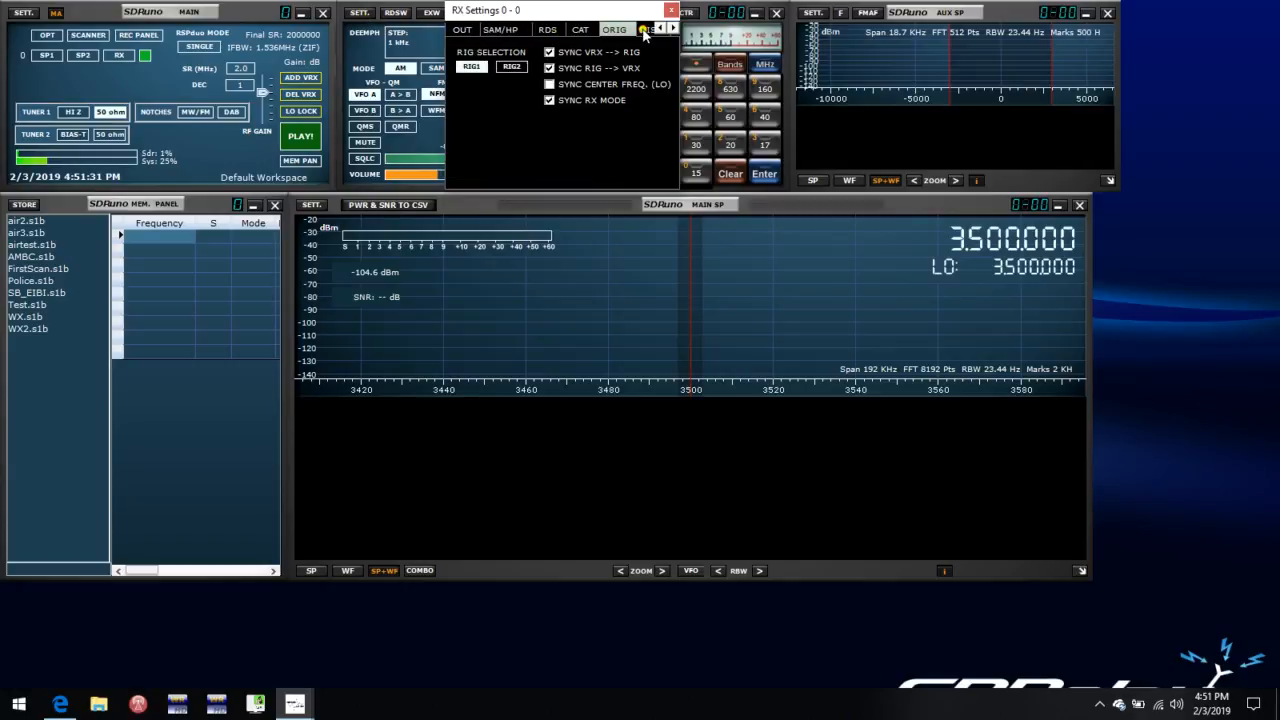
click(512, 66)
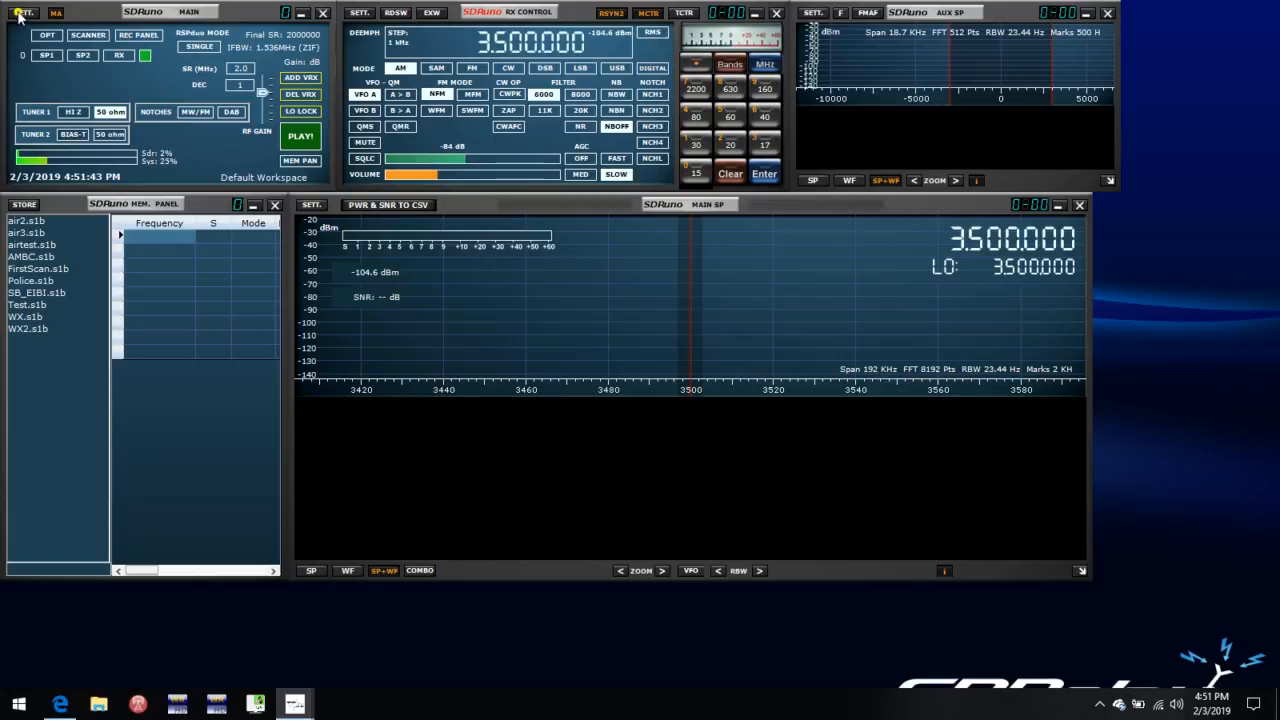
click(24, 12)
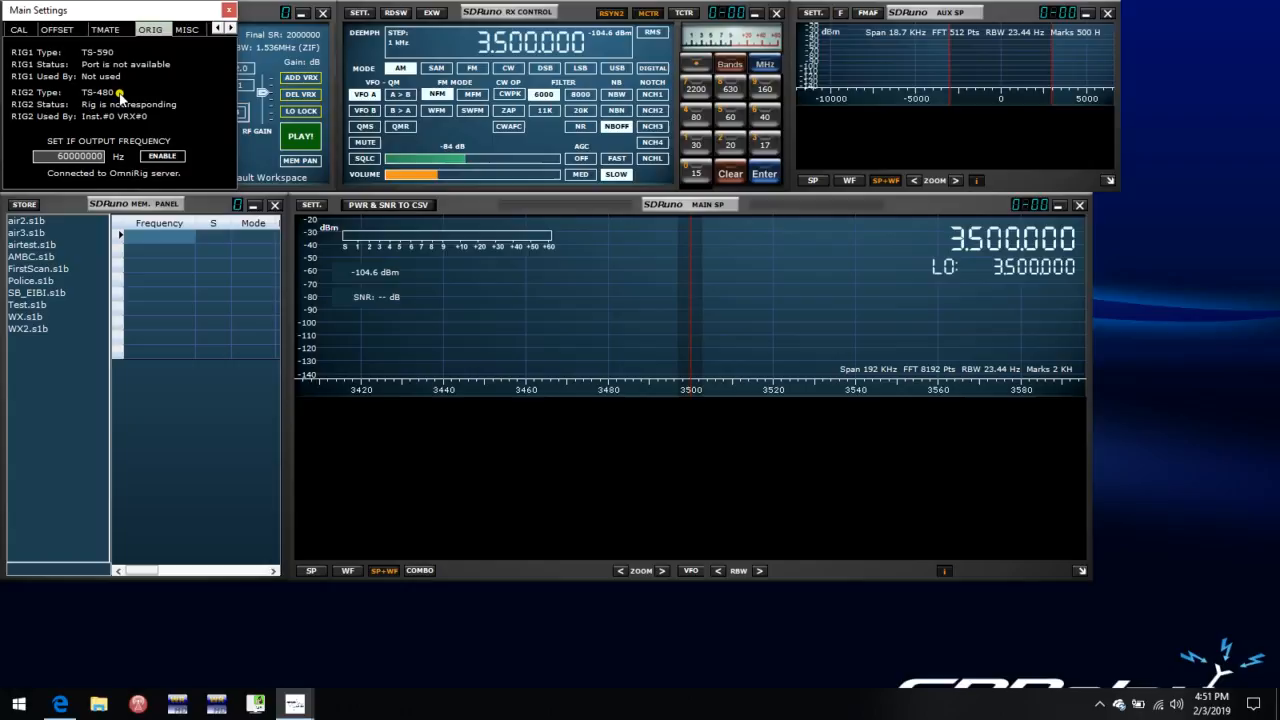
mouse_move(176, 104)
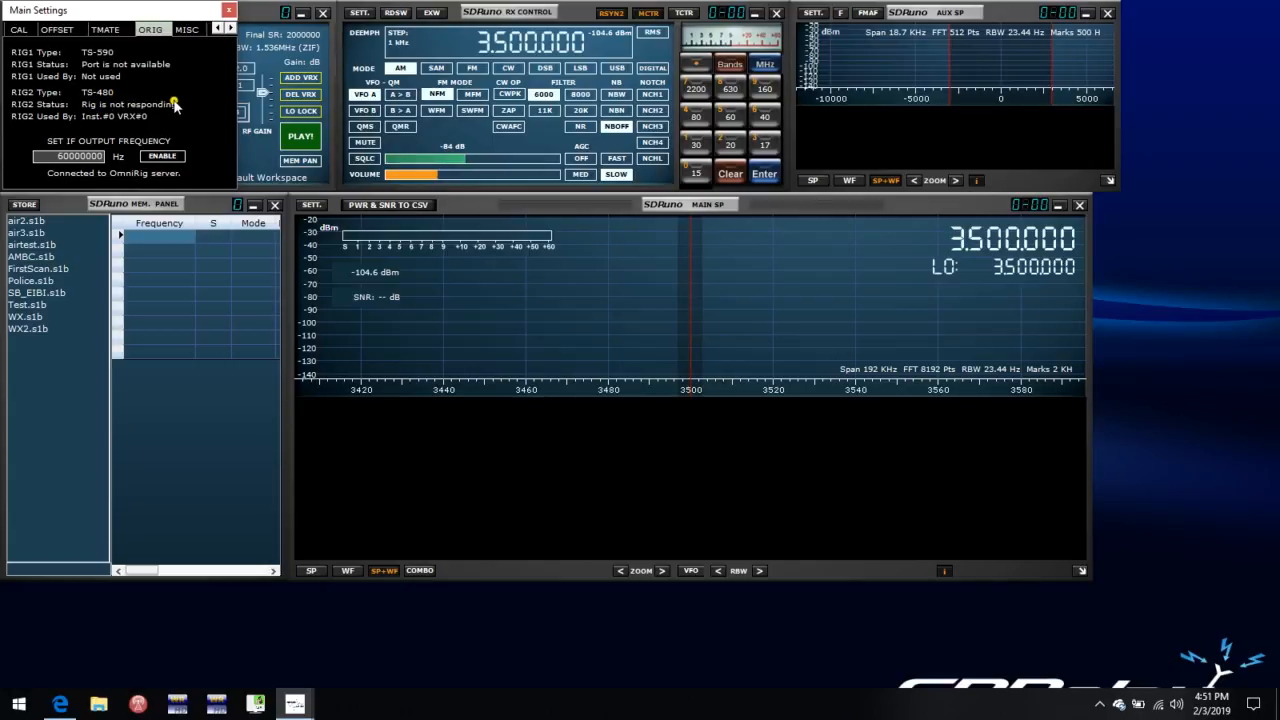
mouse_move(140, 114)
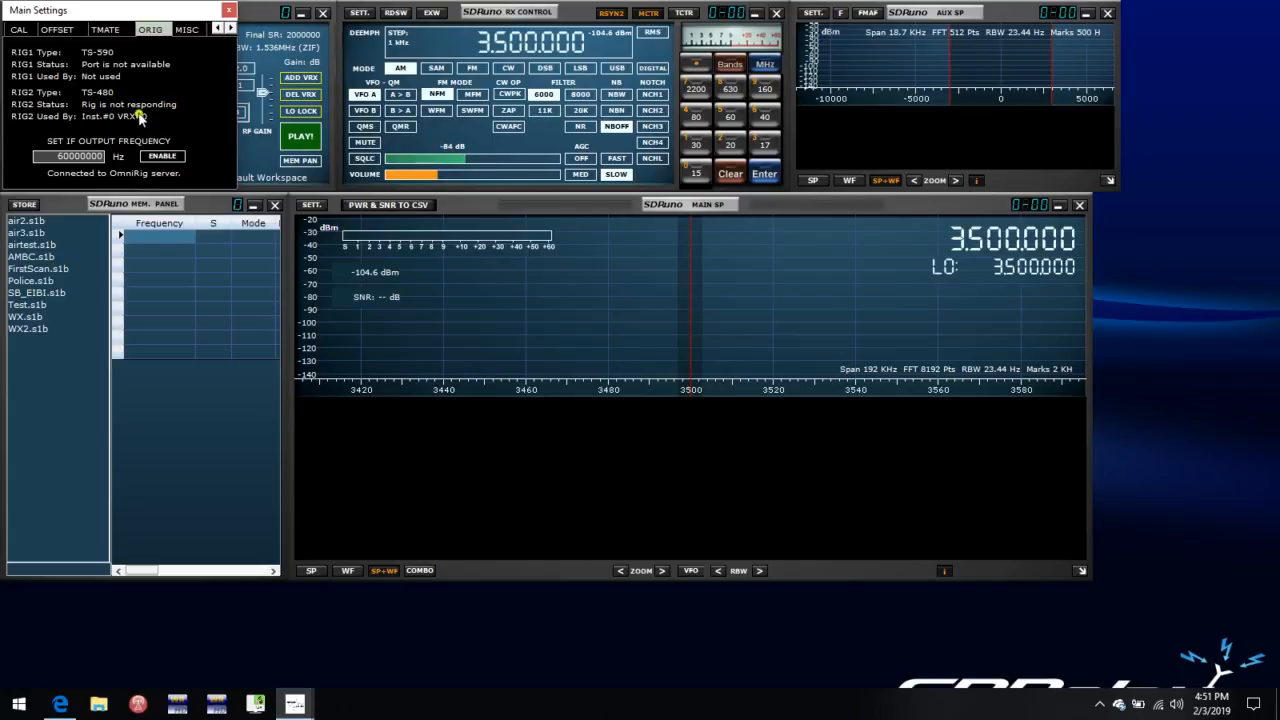
mouse_move(148, 122)
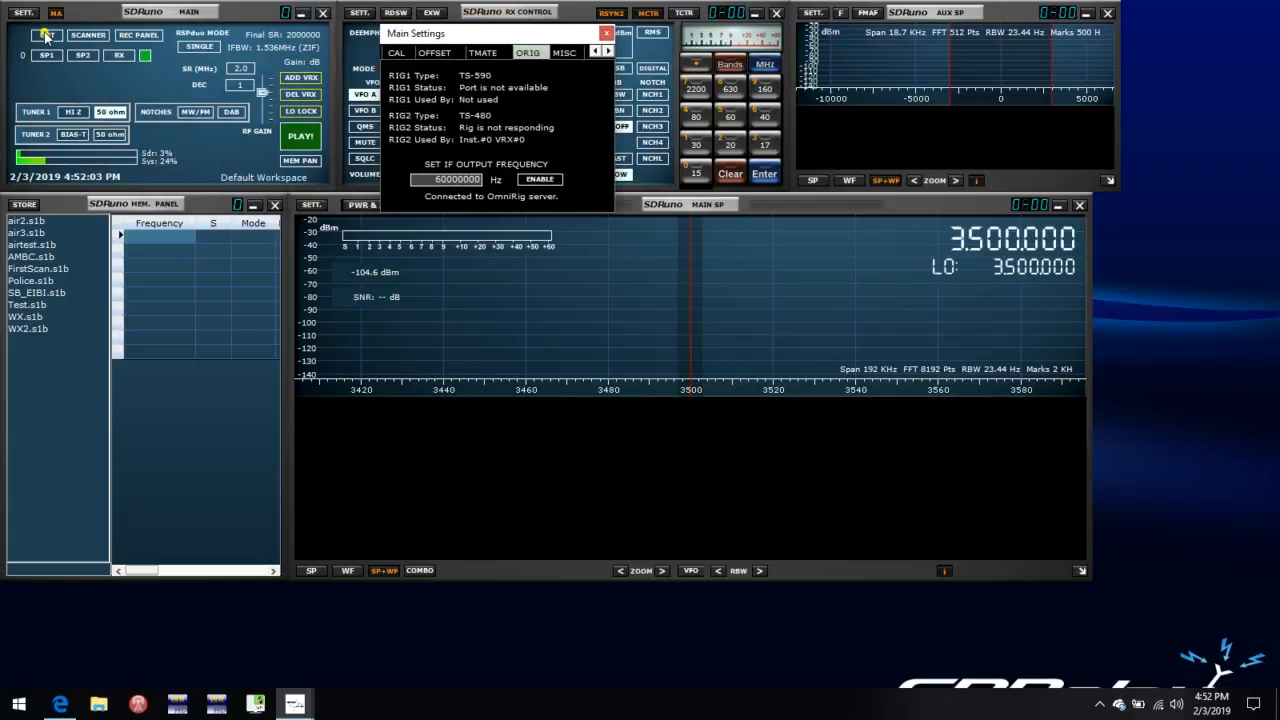
Step: Switch the SDRplay tuner mode to DUAL (NORMAL)
click(22, 12)
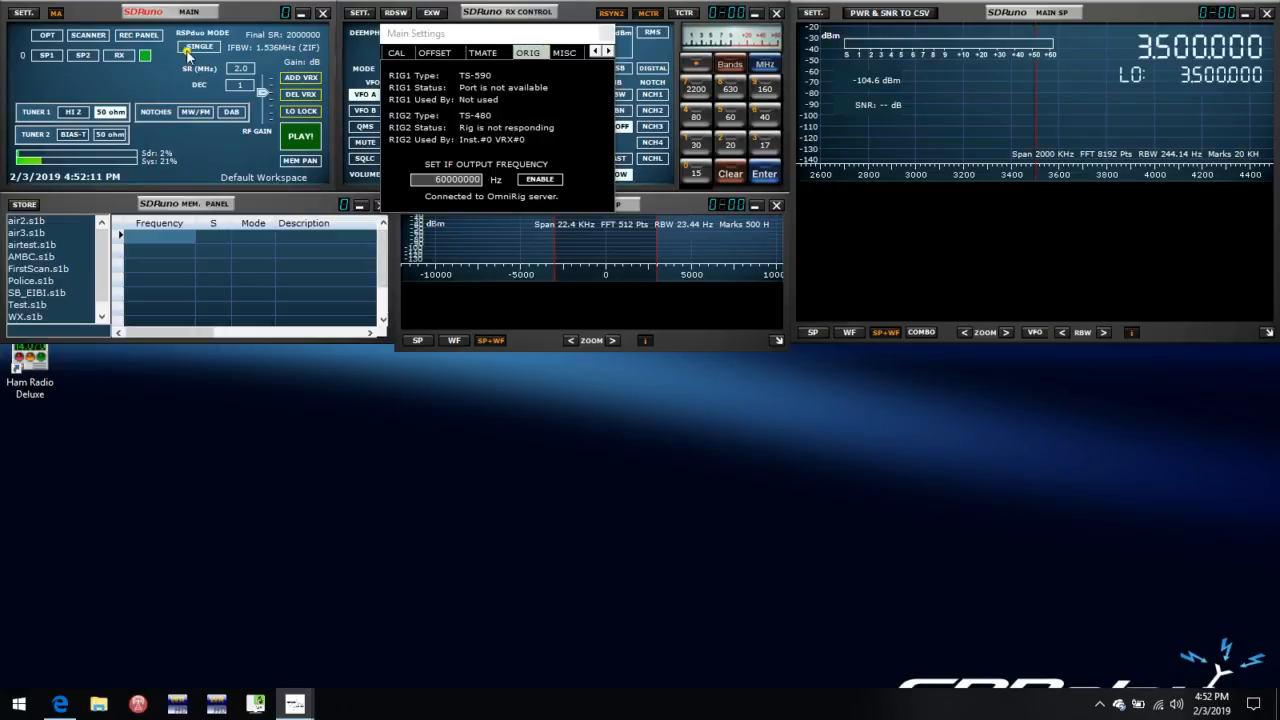
click(200, 48)
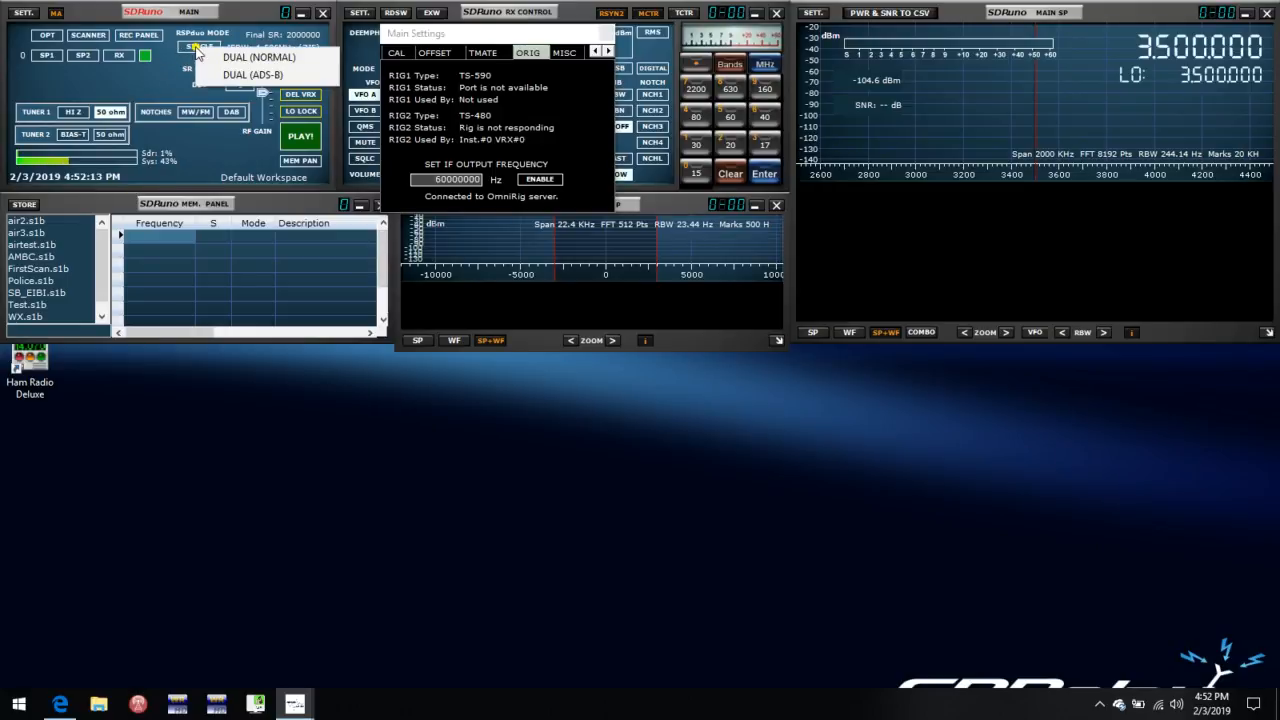
click(260, 56)
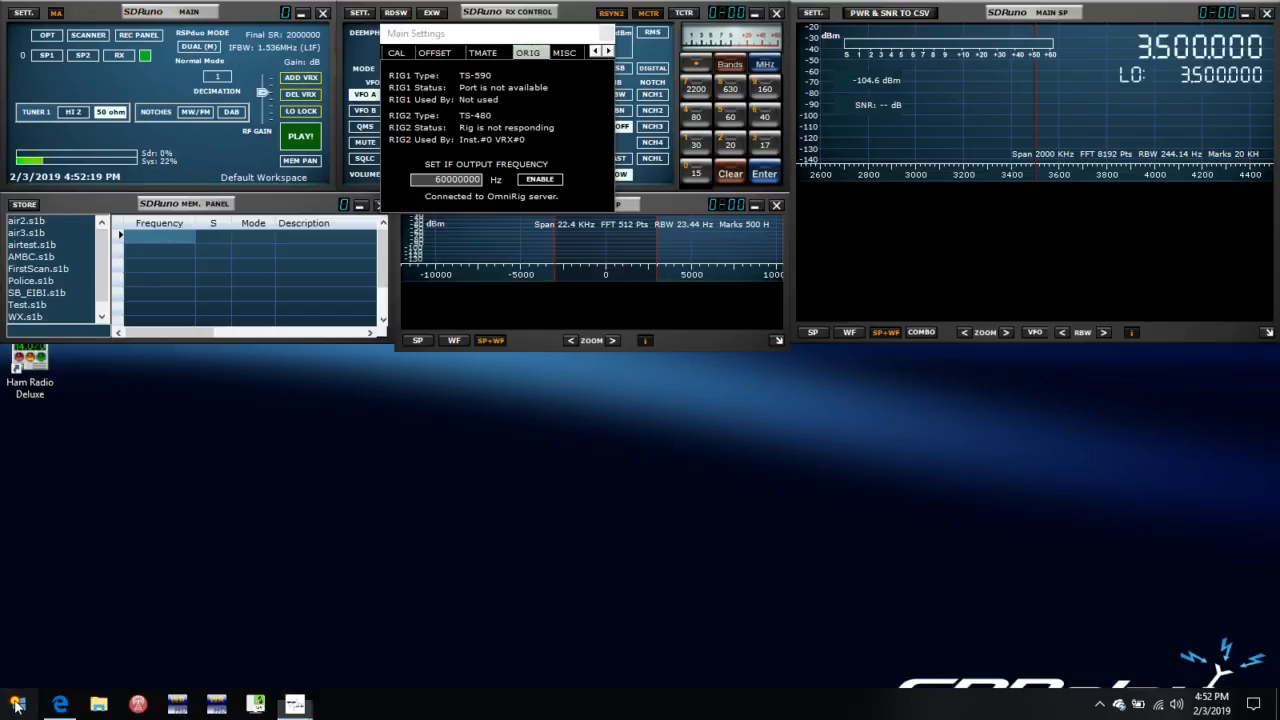
Step: Launch a second SDRuno instance and bring up its main window options for tiling
click(16, 704)
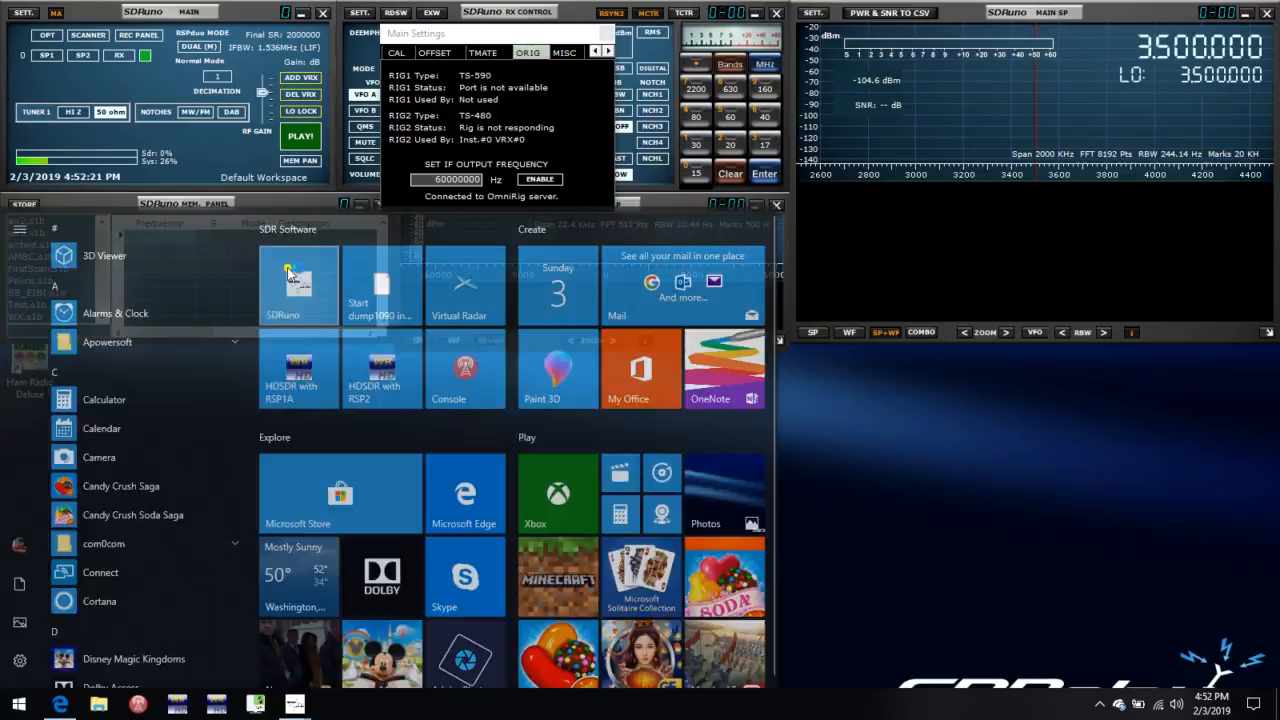
click(298, 284)
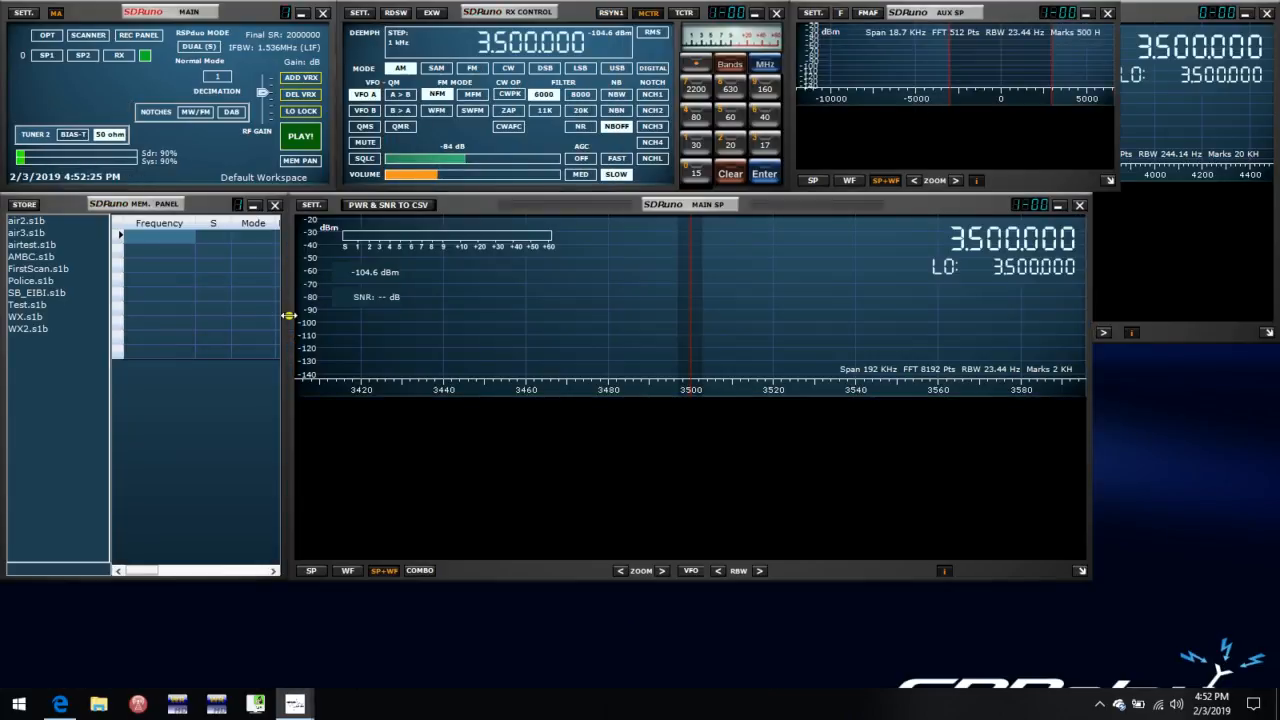
click(24, 12)
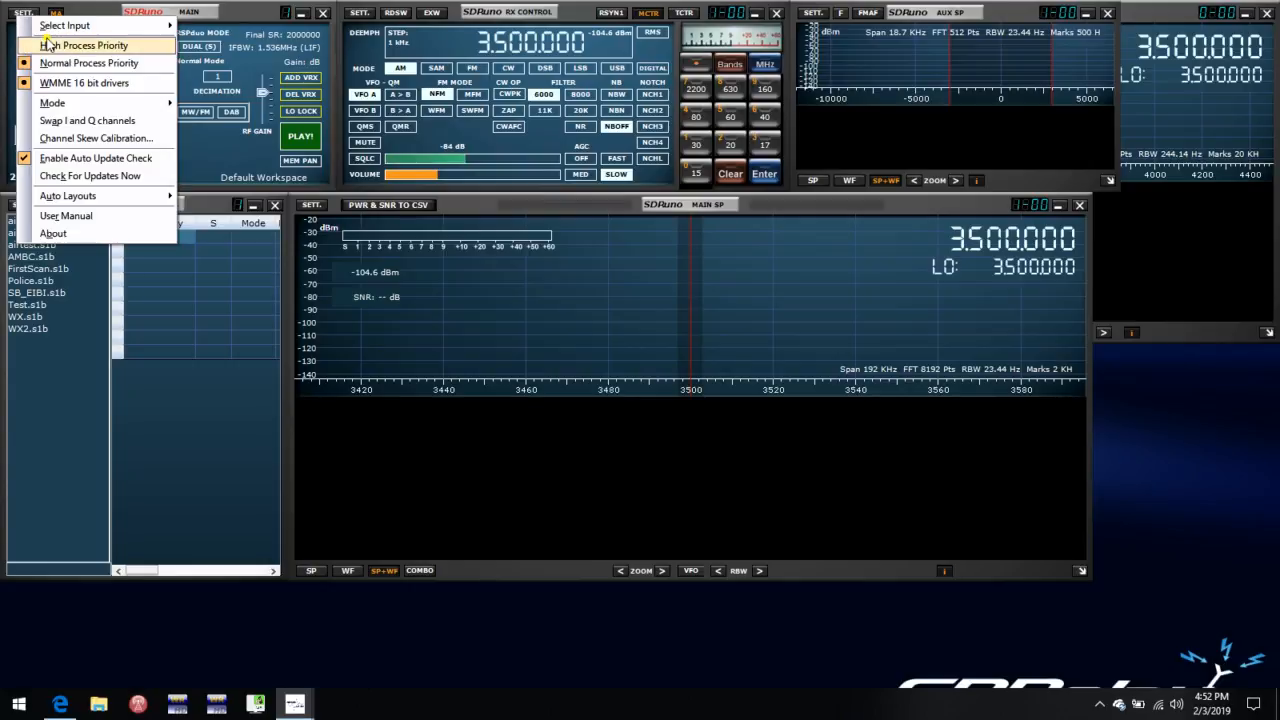
mouse_move(68, 196)
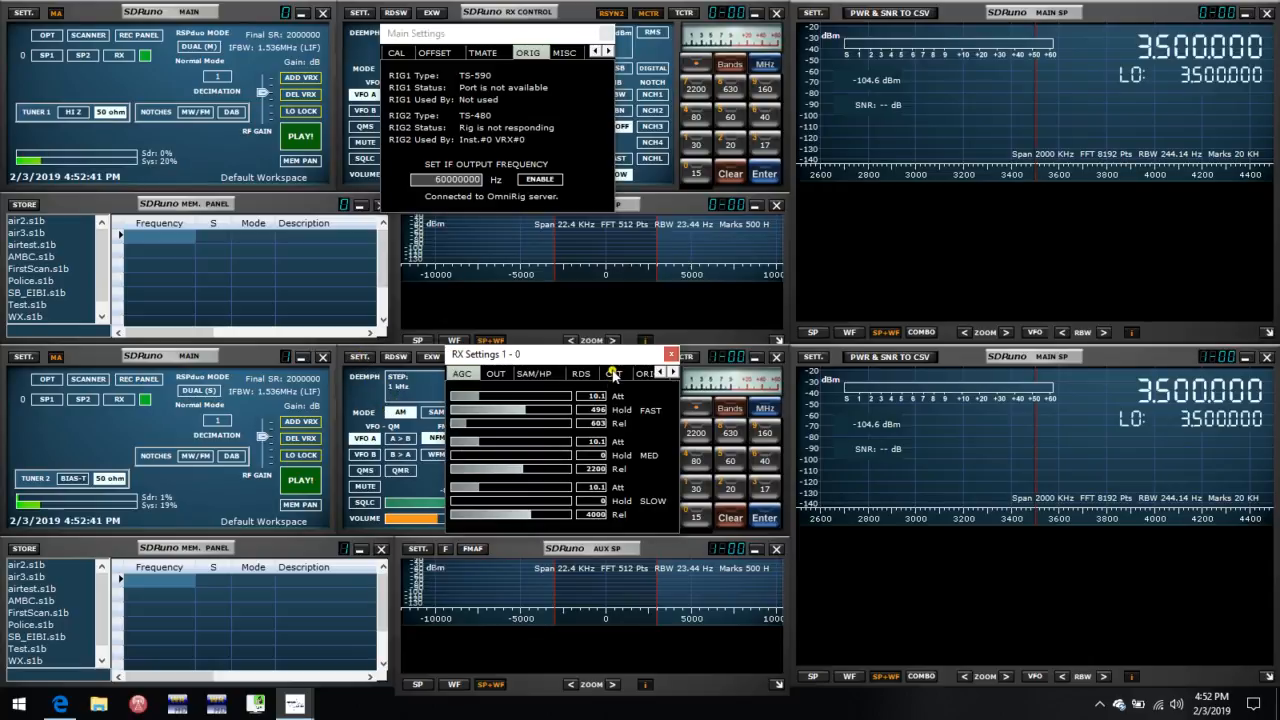
Step: Enable CAT transceiver emulation on the second instance over COM10 at 57600 baud and close the settings
click(614, 374)
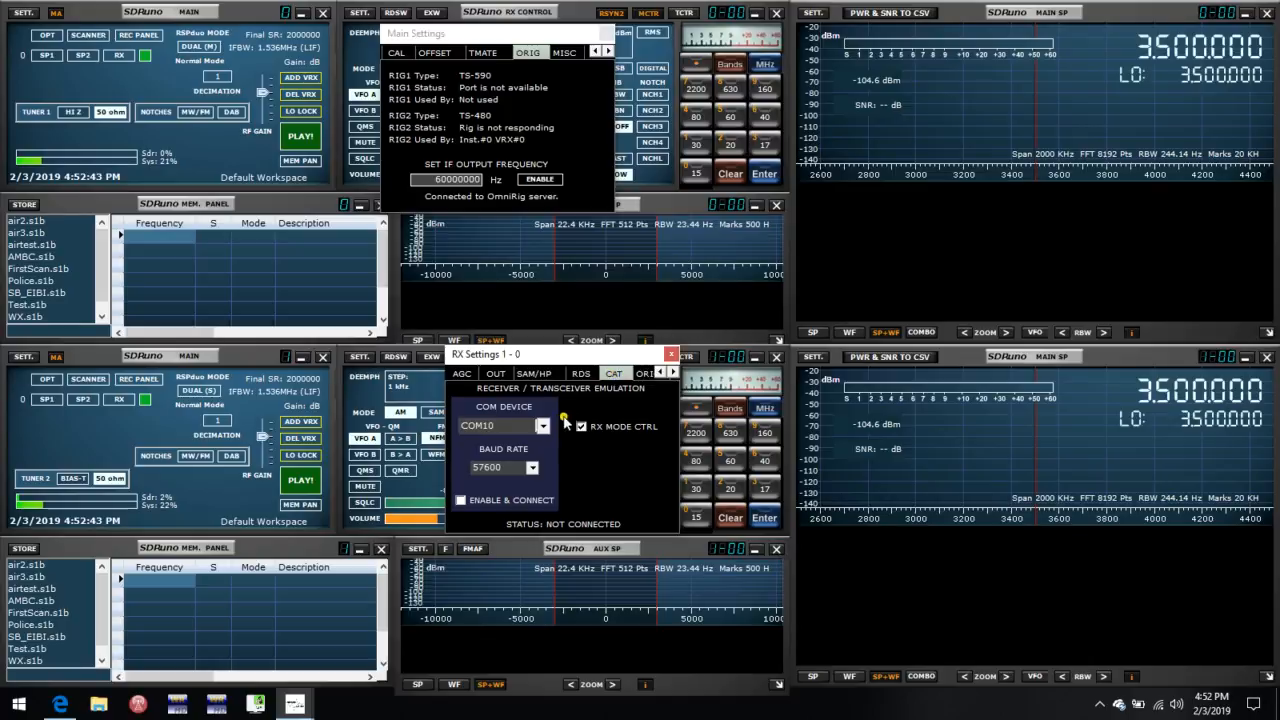
click(544, 424)
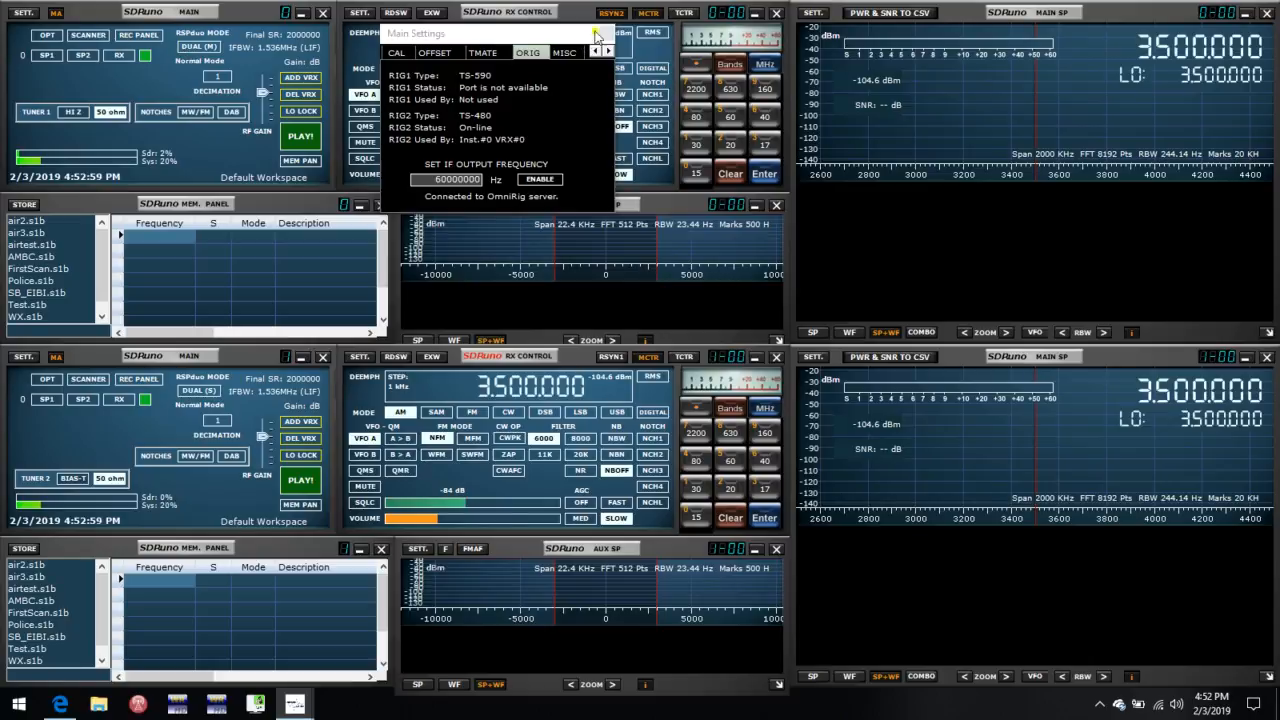
click(776, 12)
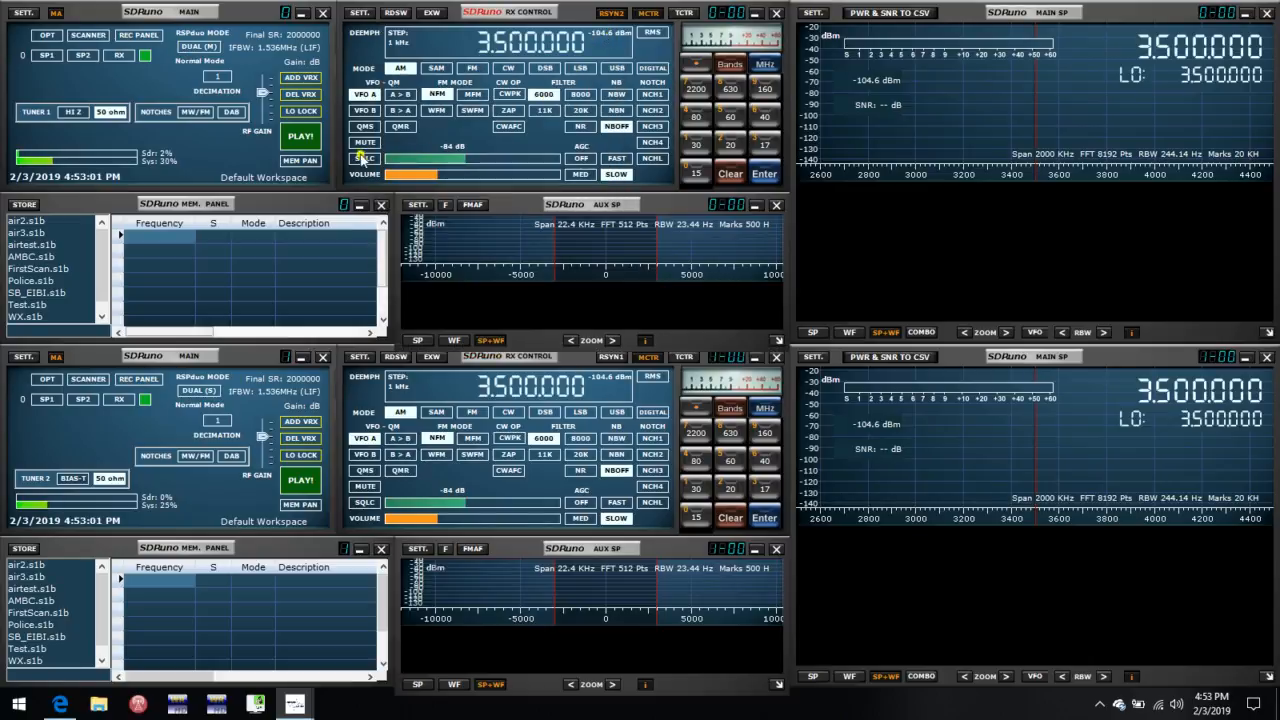
Step: Start streaming on both receivers so the slave tracks the master frequency
click(300, 136)
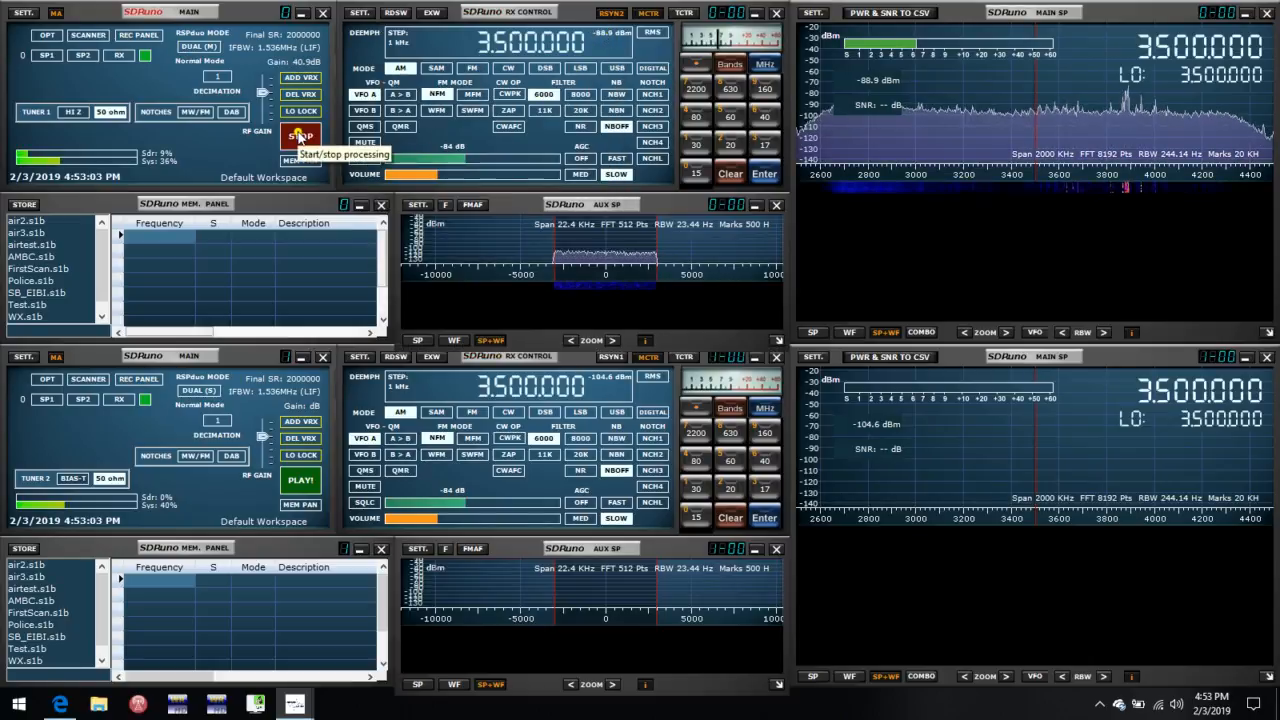
click(300, 136)
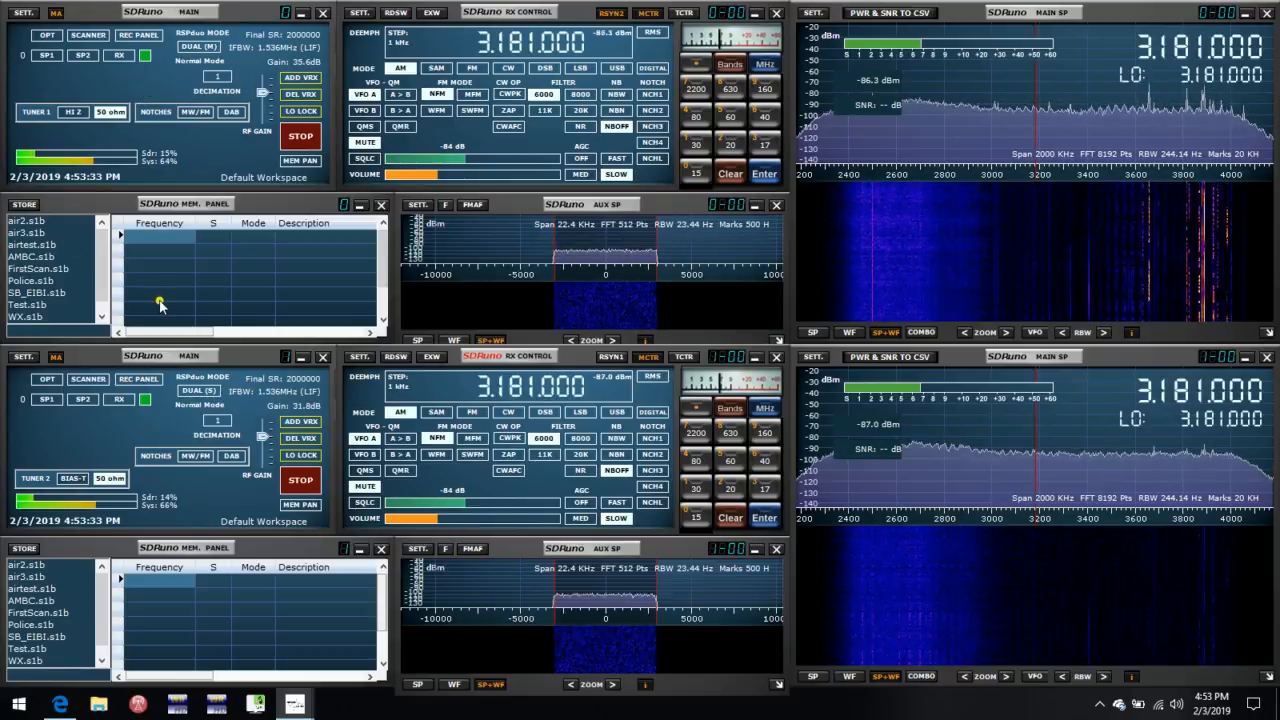
mouse_move(108, 110)
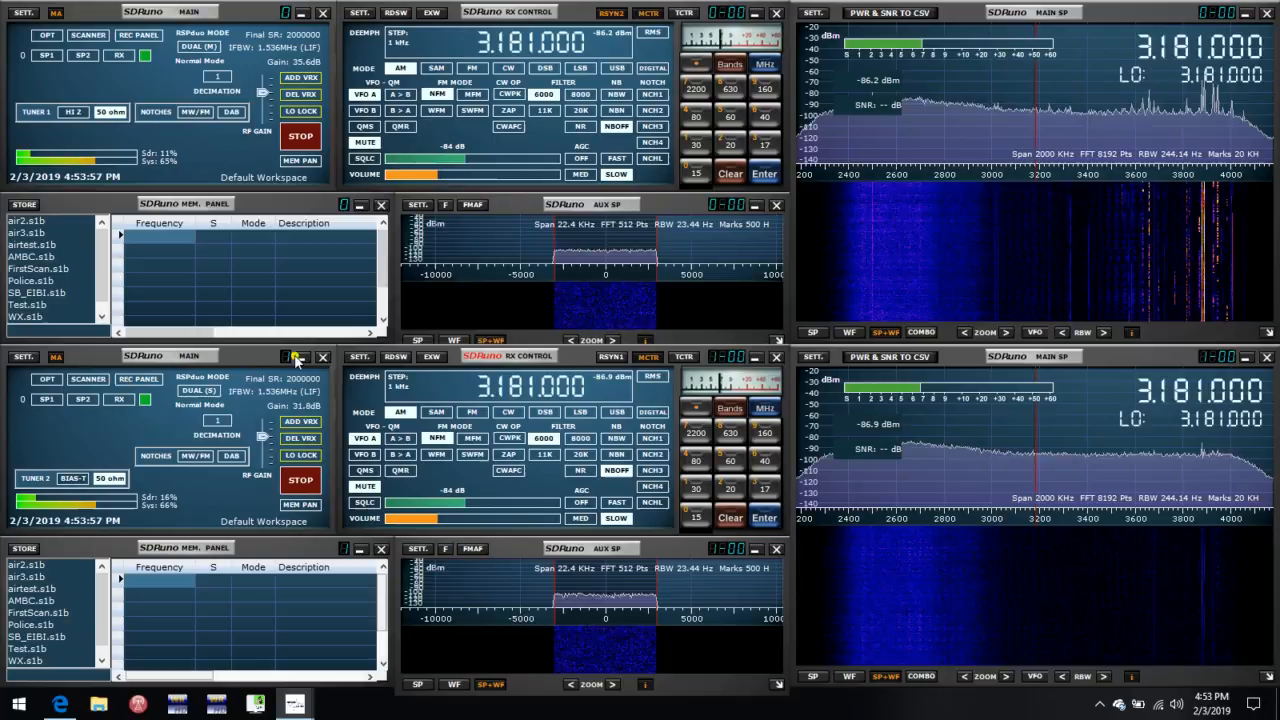
mouse_move(358, 356)
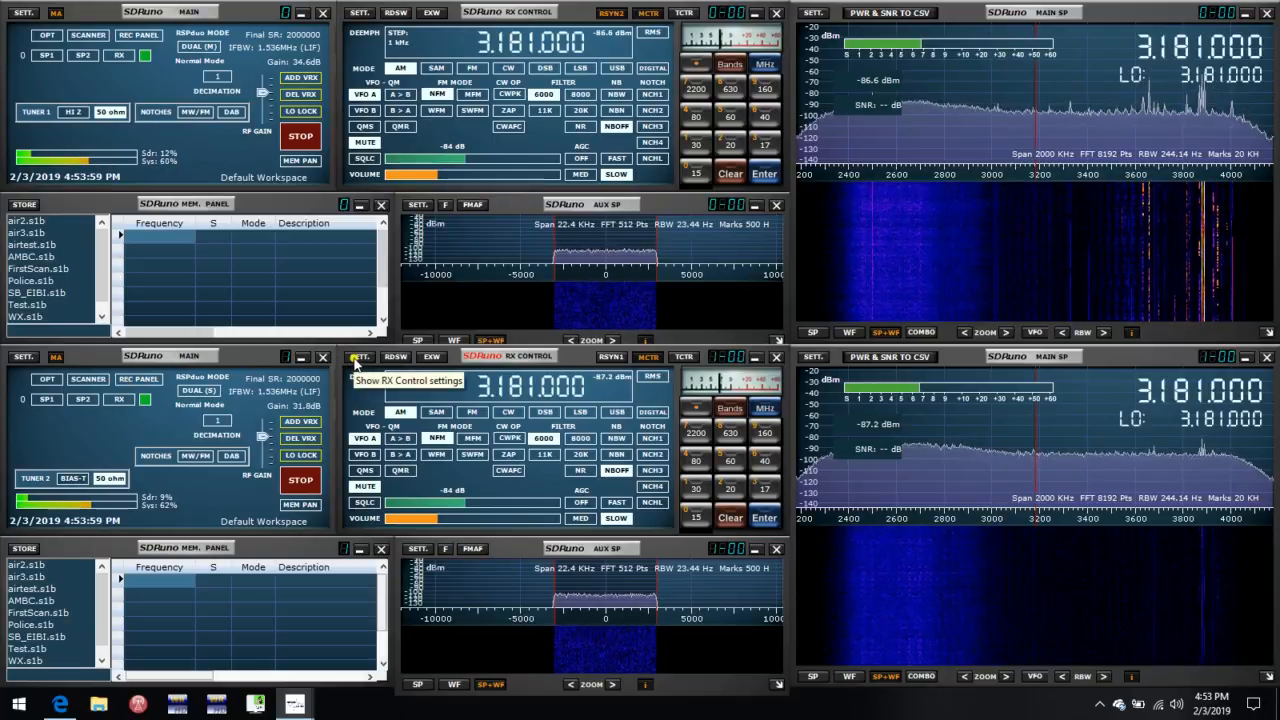